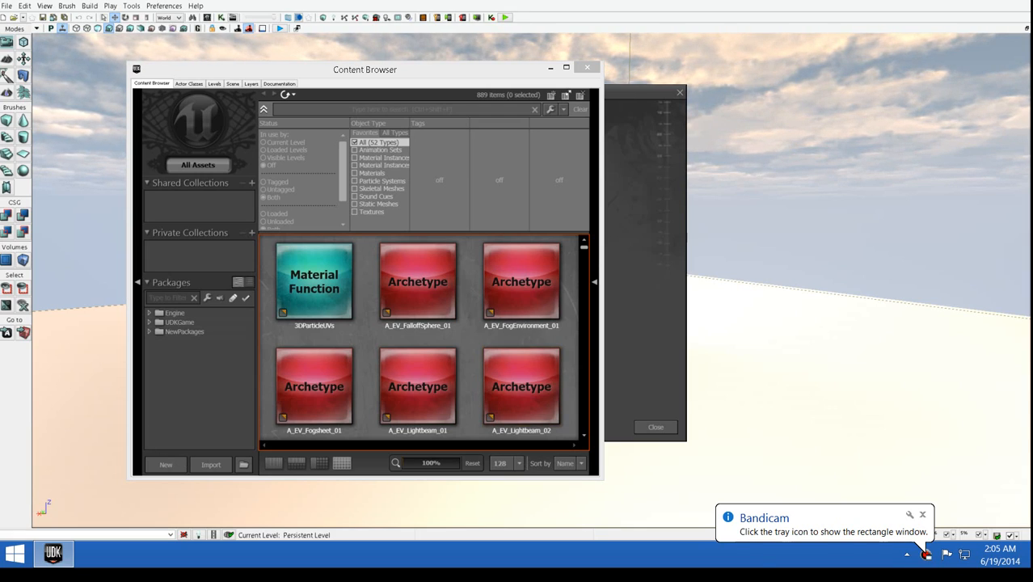
Browse the Open package dialog to the CookedPC > Characters > GODs folder.
left_click(922, 515)
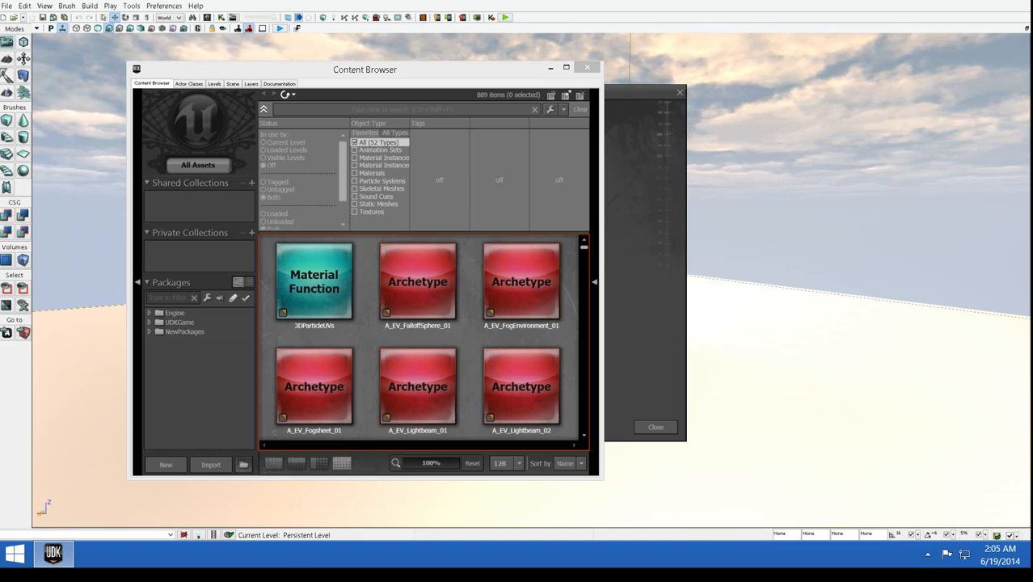
left_click(210, 464)
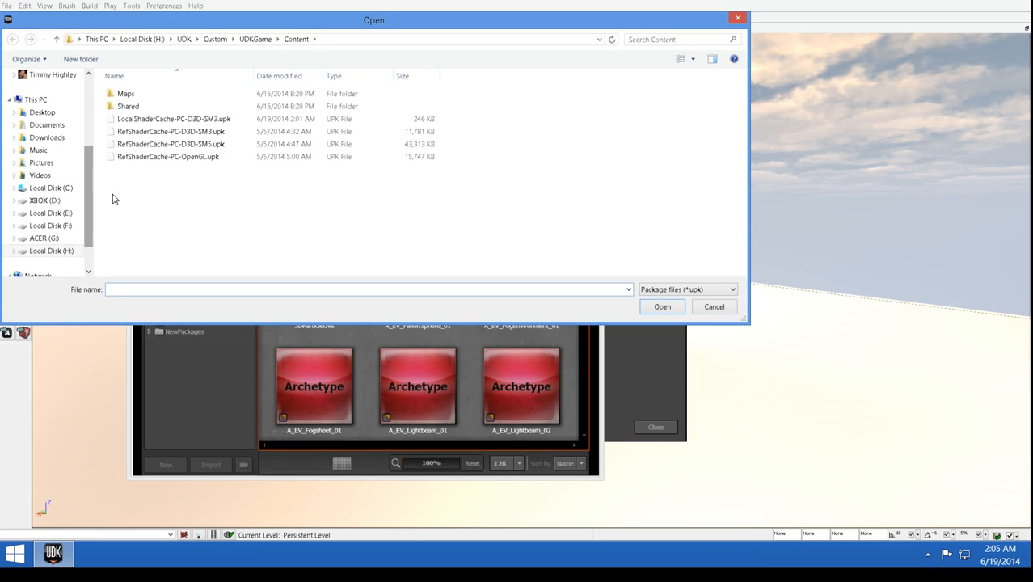
left_click(45, 90)
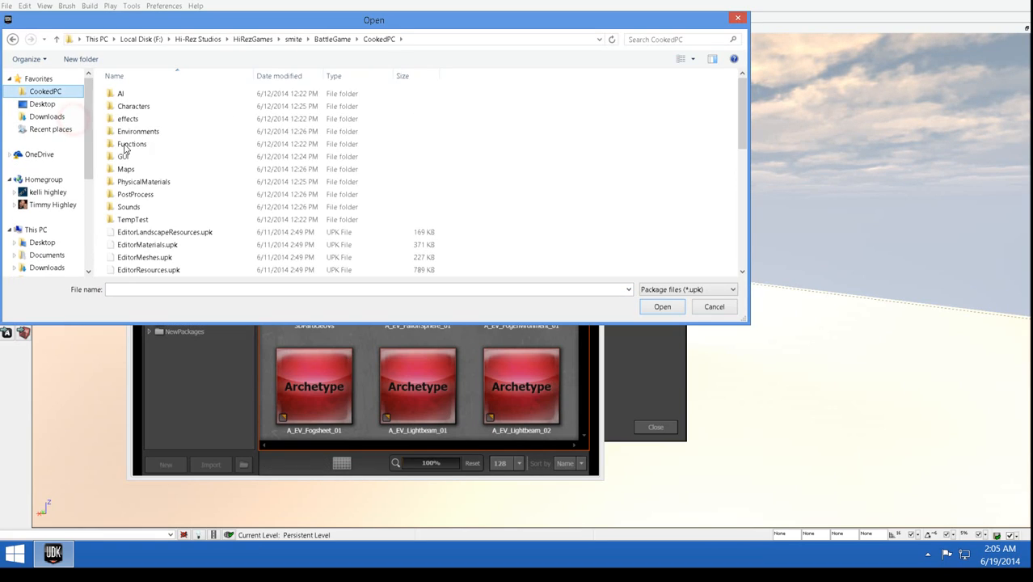
left_click(134, 106)
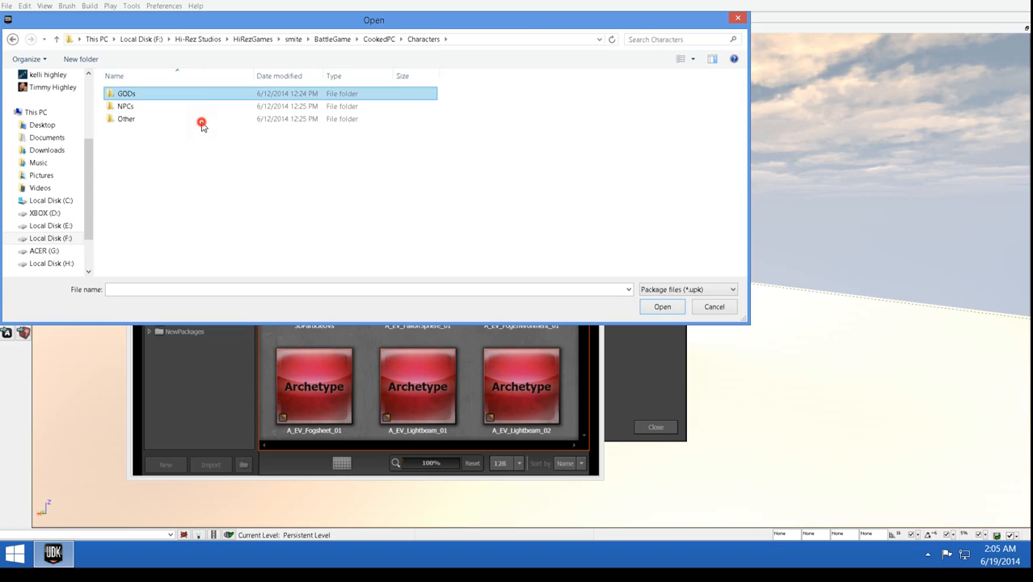
double_click(126, 93)
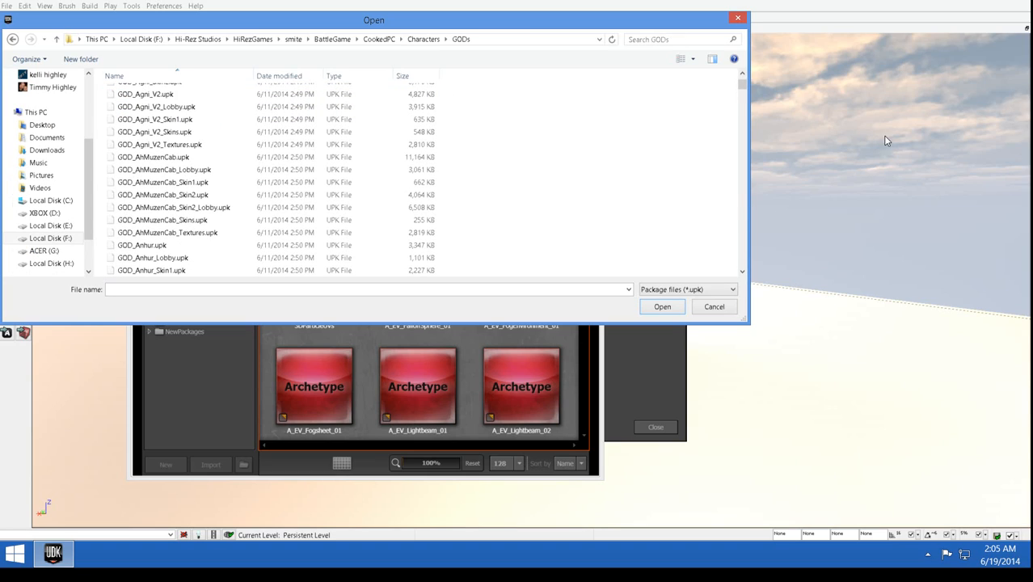
Load GOD_Artemis.upk and dismiss the missing-files Load Errors report.
scroll("down", 3)
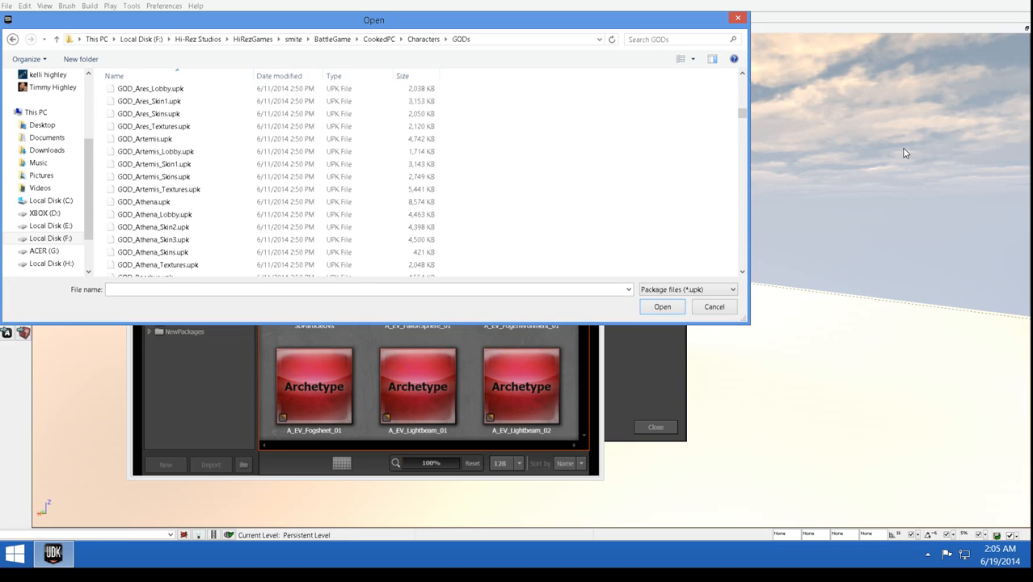
left_click(145, 139)
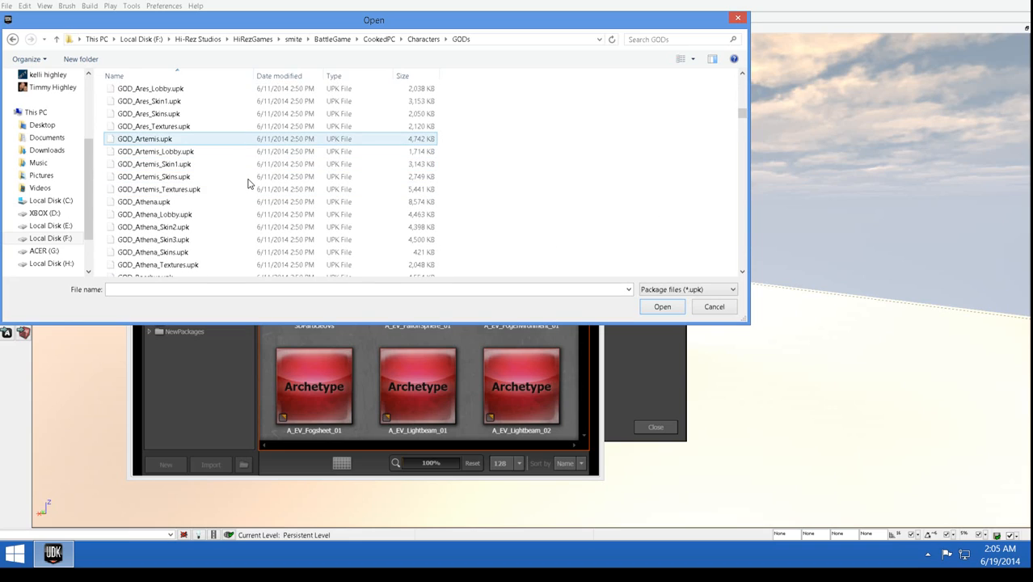
left_click(661, 306)
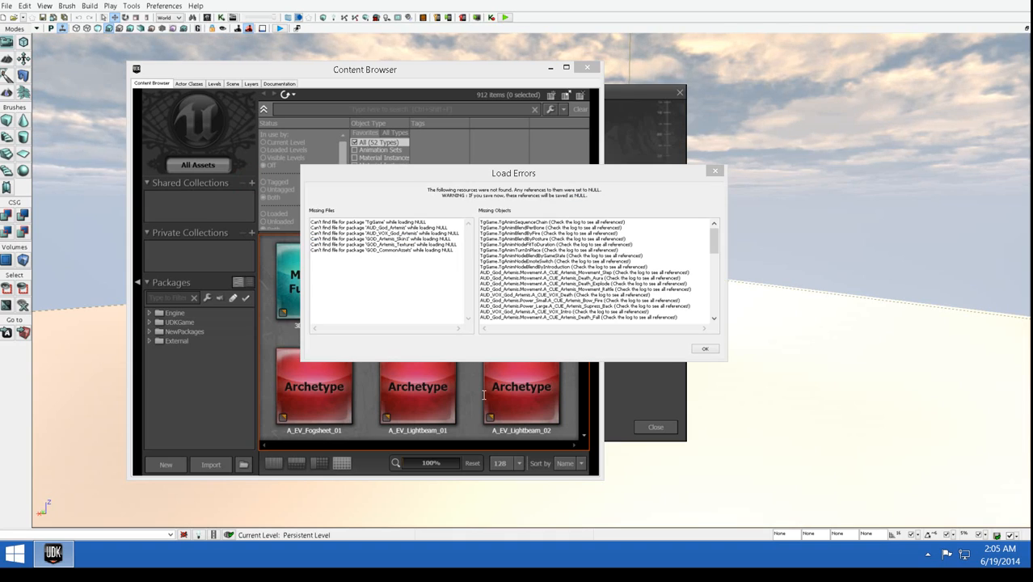
left_click(704, 348)
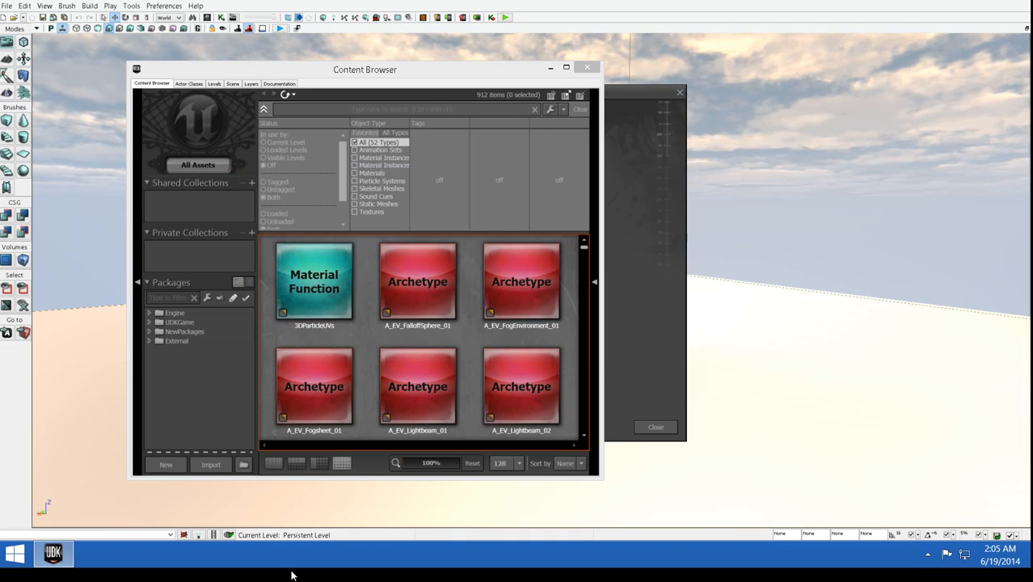
Browse the newly loaded External package's assets, selecting the SKL_GOD_Artemis skeletal mesh.
left_click(176, 340)
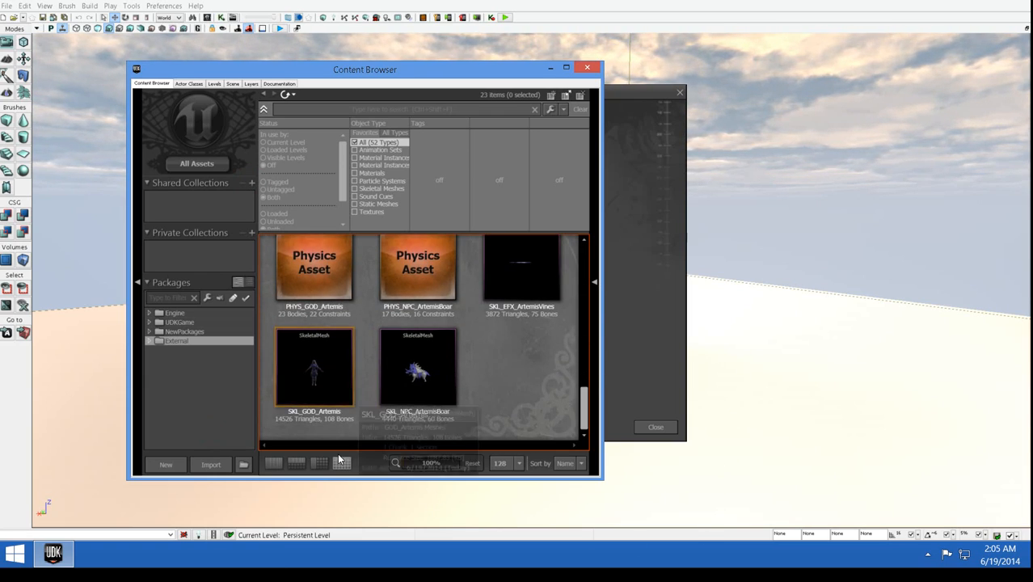
left_click(314, 365)
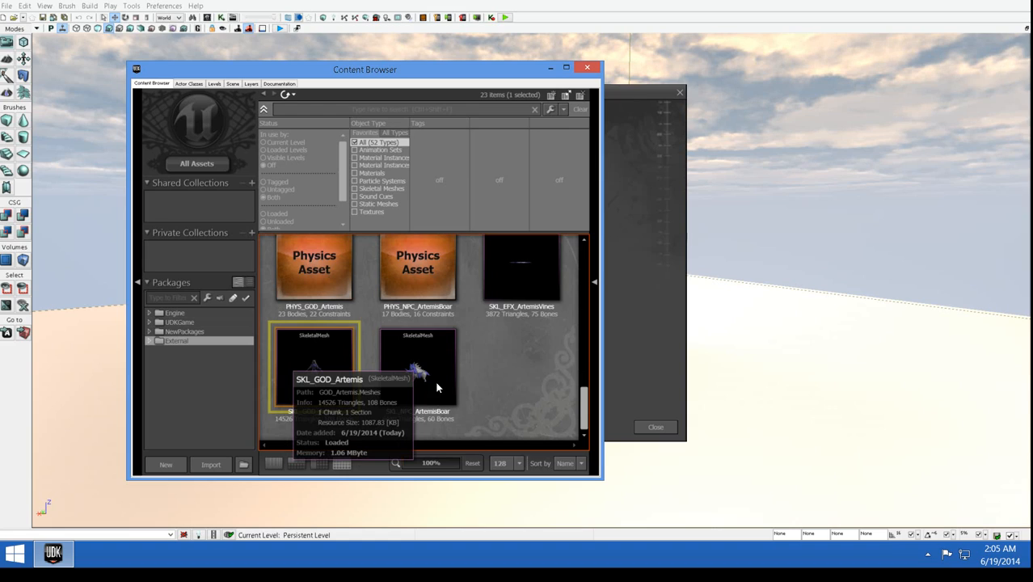
double_click(315, 364)
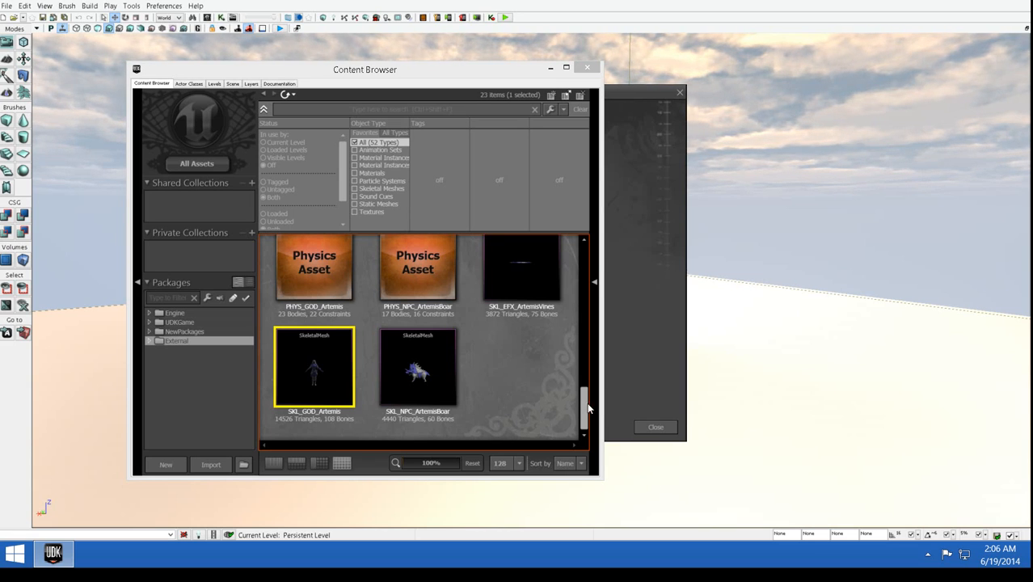
scroll("up", 3)
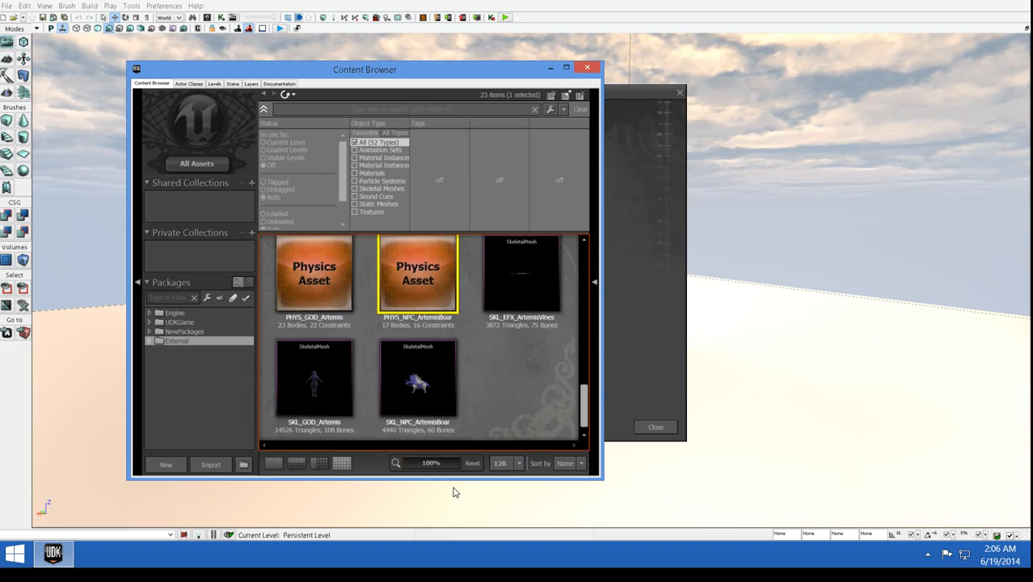
scroll("up", 3)
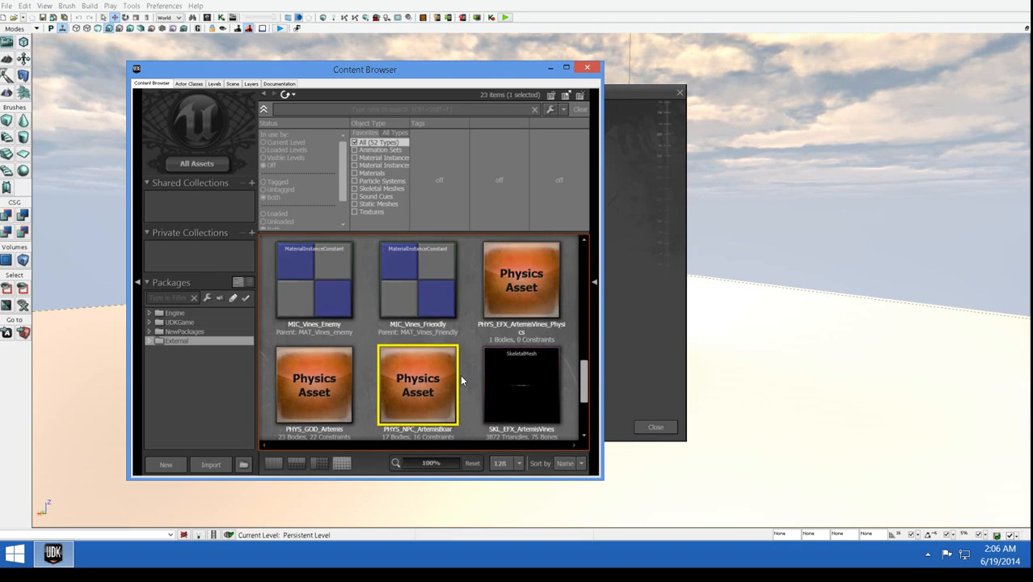
scroll("up", 3)
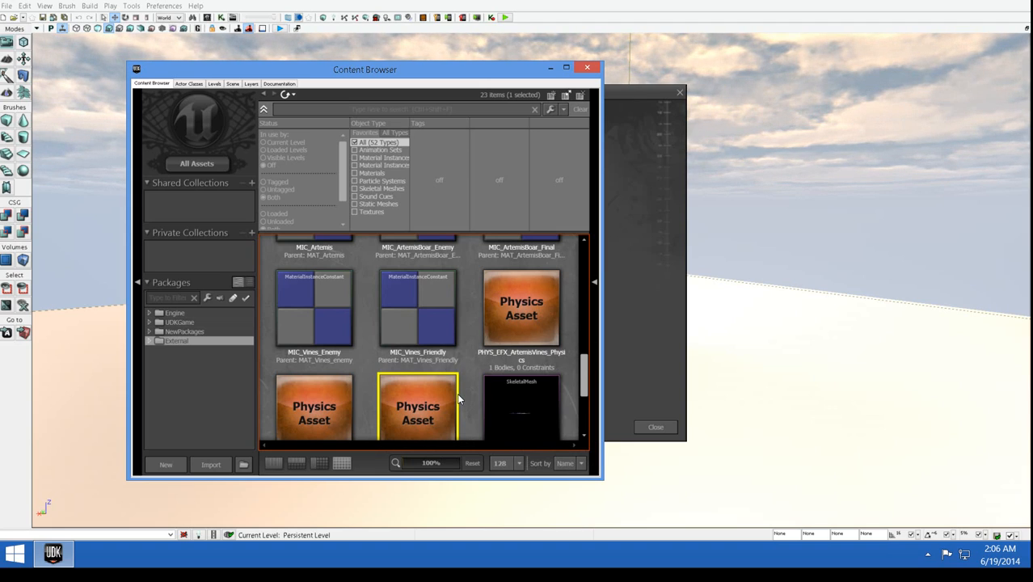
mouse_move(471, 406)
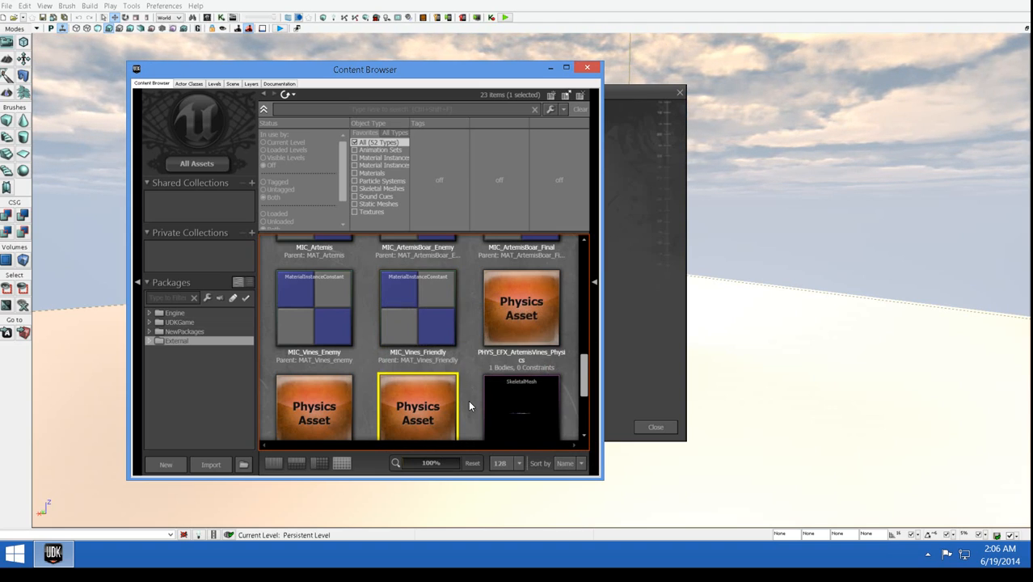
scroll("up", 3)
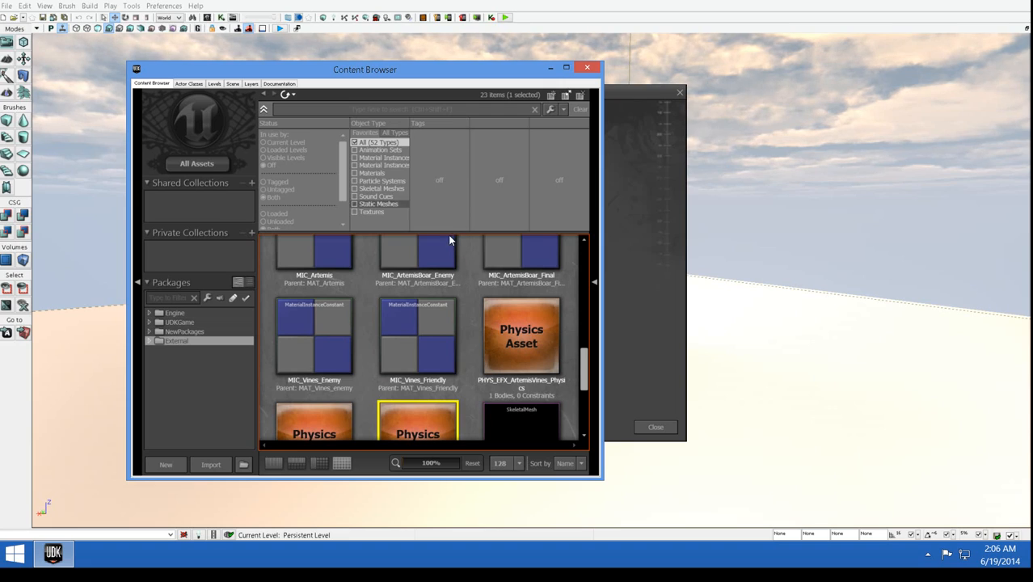
Filter the asset view to Materials only and select MAT_Artemis.
left_click(354, 173)
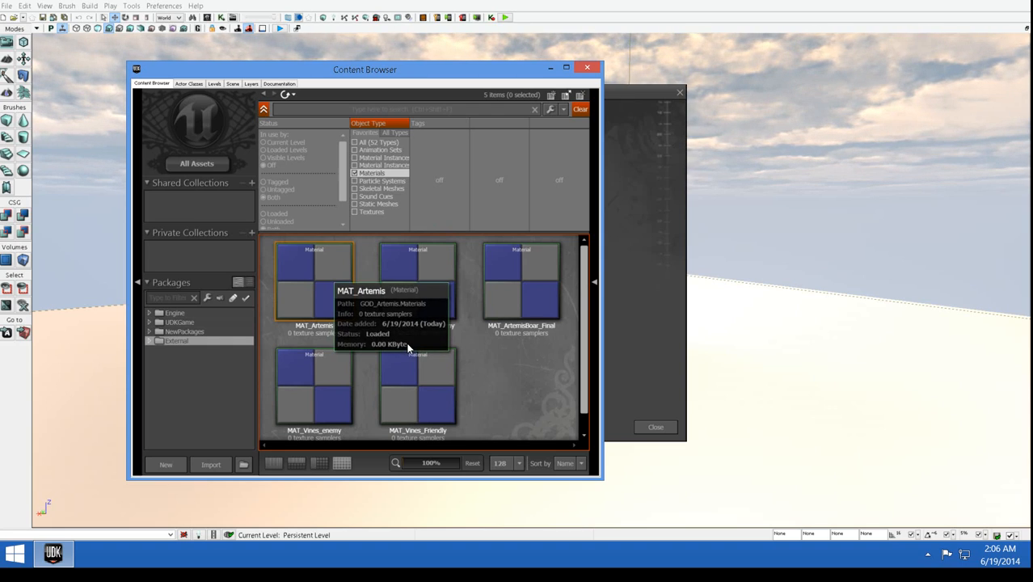
left_click(313, 283)
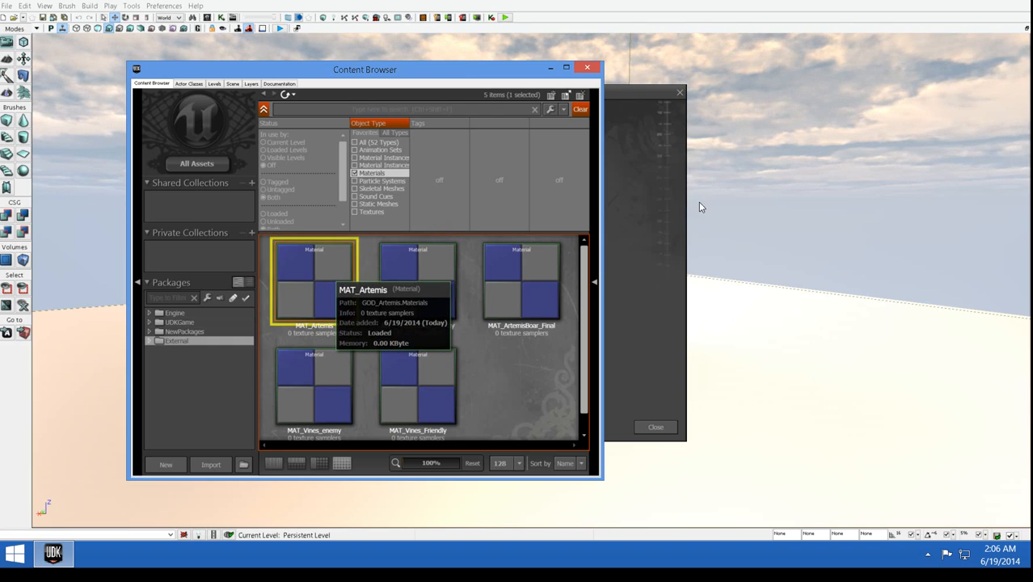
Inspect MAT_Artemis's red texture-sample errors in the Material Editor, then start opening another package.
double_click(314, 281)
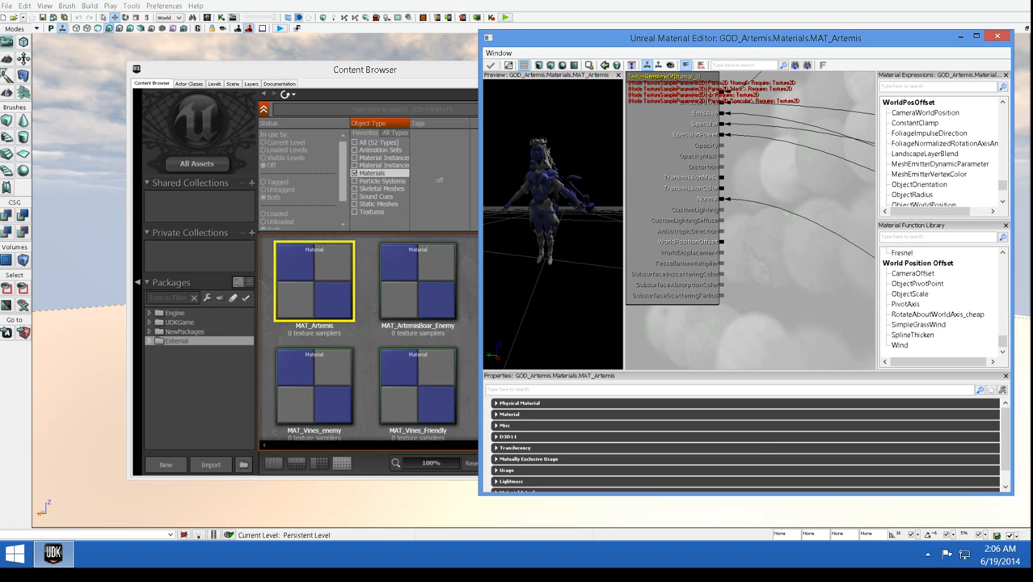
left_click(997, 38)
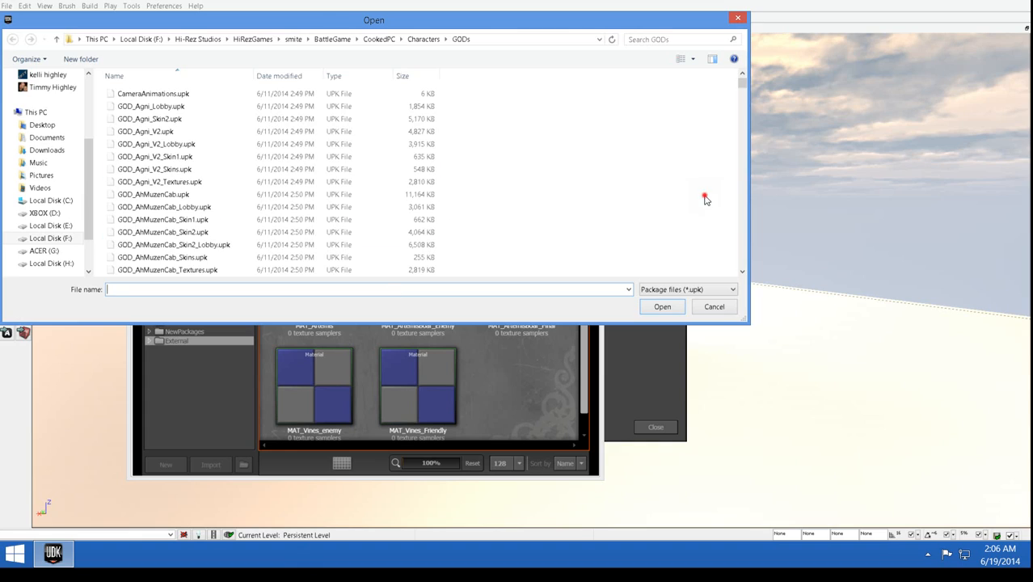
Load GOD_Artemis_Textures.upk, dismiss its Load Errors, and show its MAT_Artemis00 material.
scroll("down", 3)
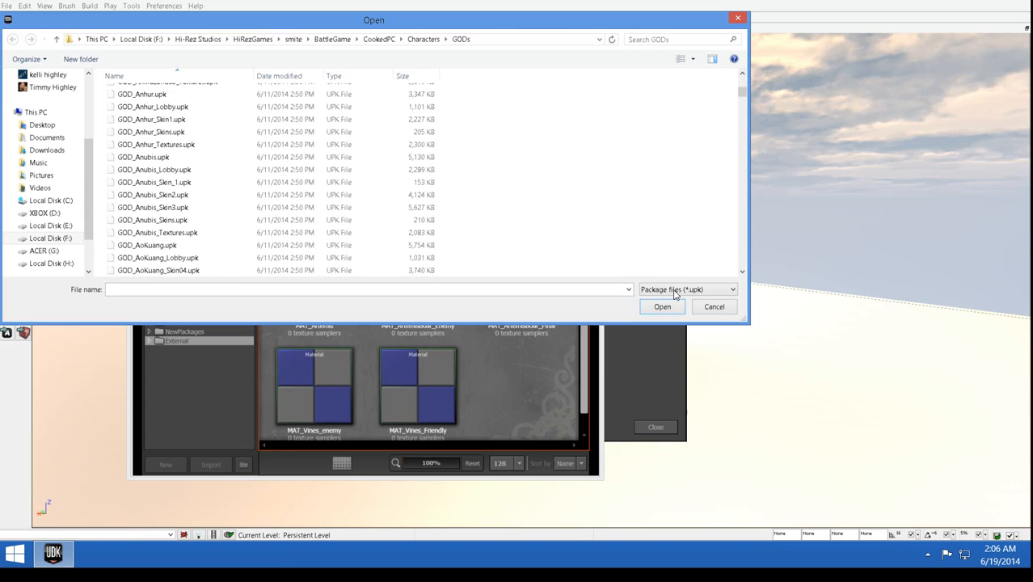
scroll("down", 3)
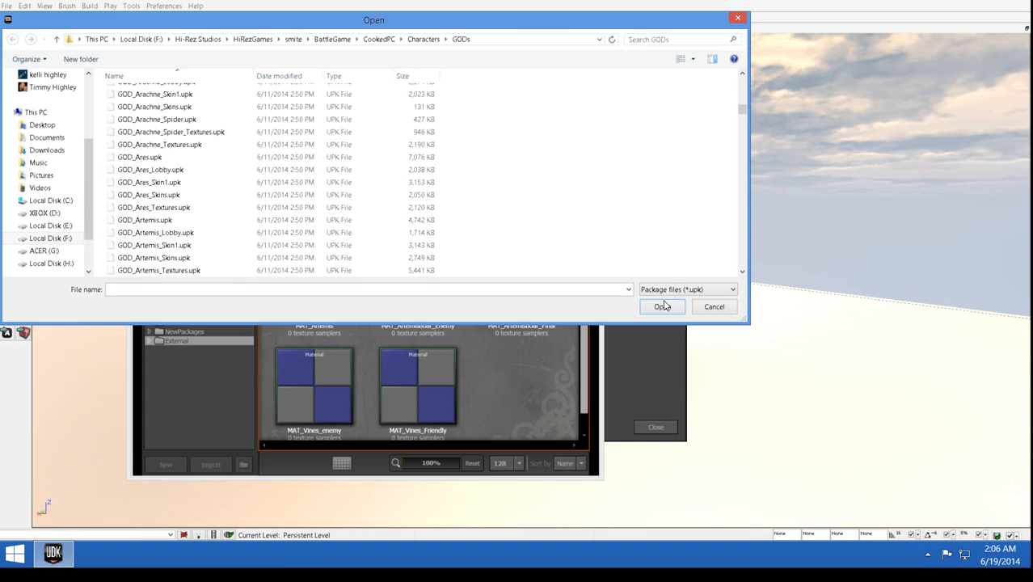
left_click(159, 270)
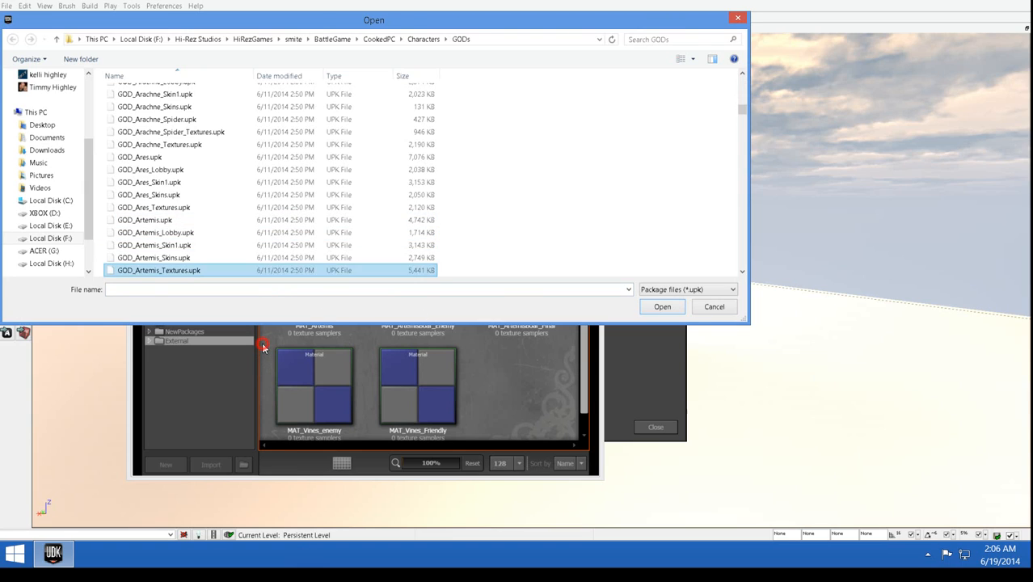
left_click(662, 306)
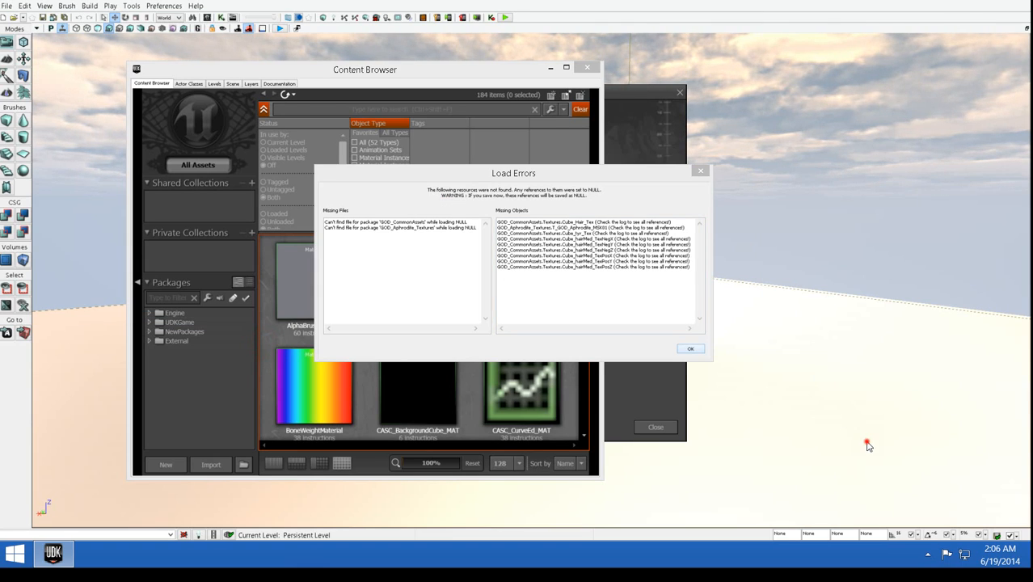
left_click(689, 348)
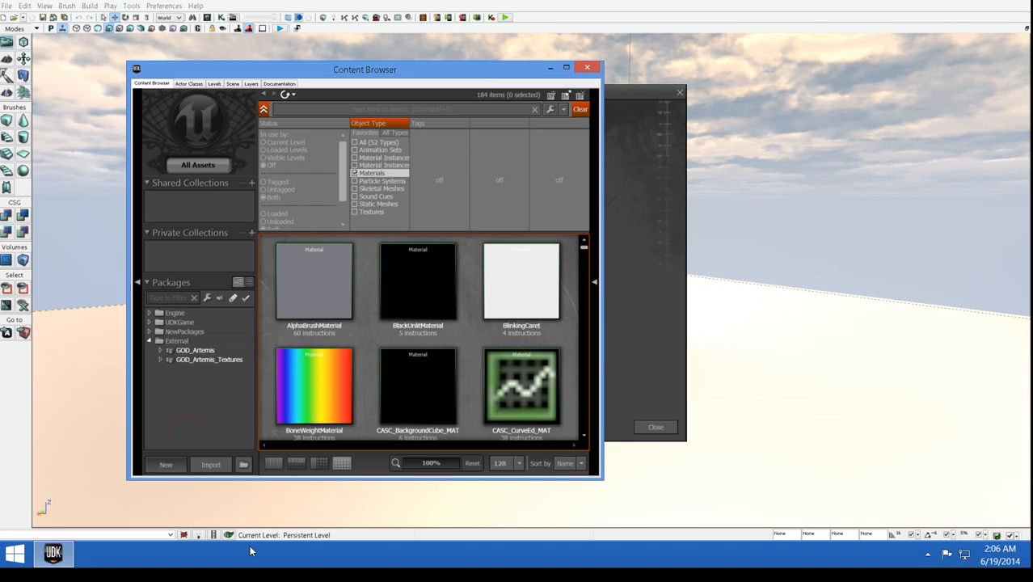
left_click(208, 359)
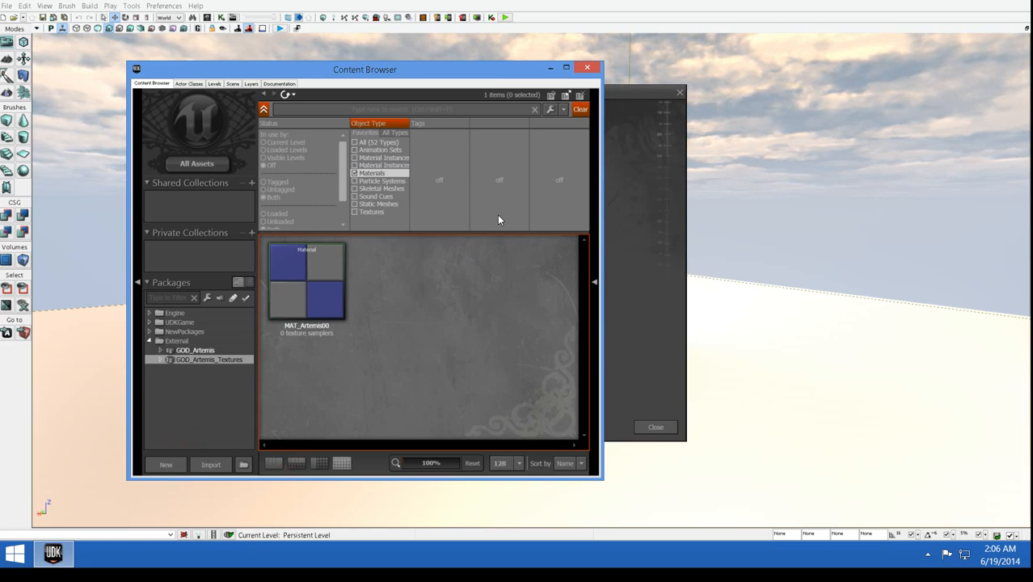
left_click(354, 211)
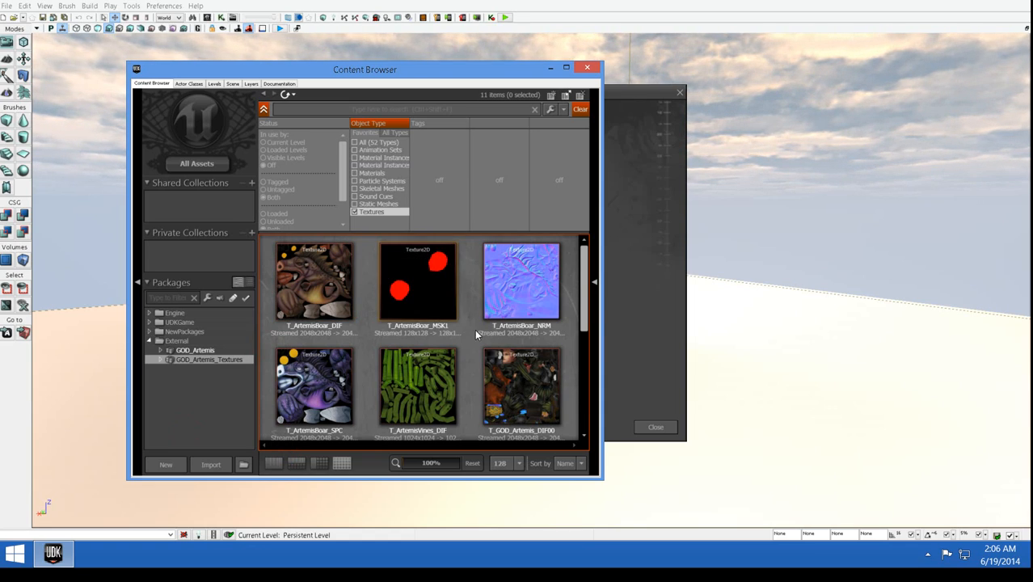
left_click(565, 69)
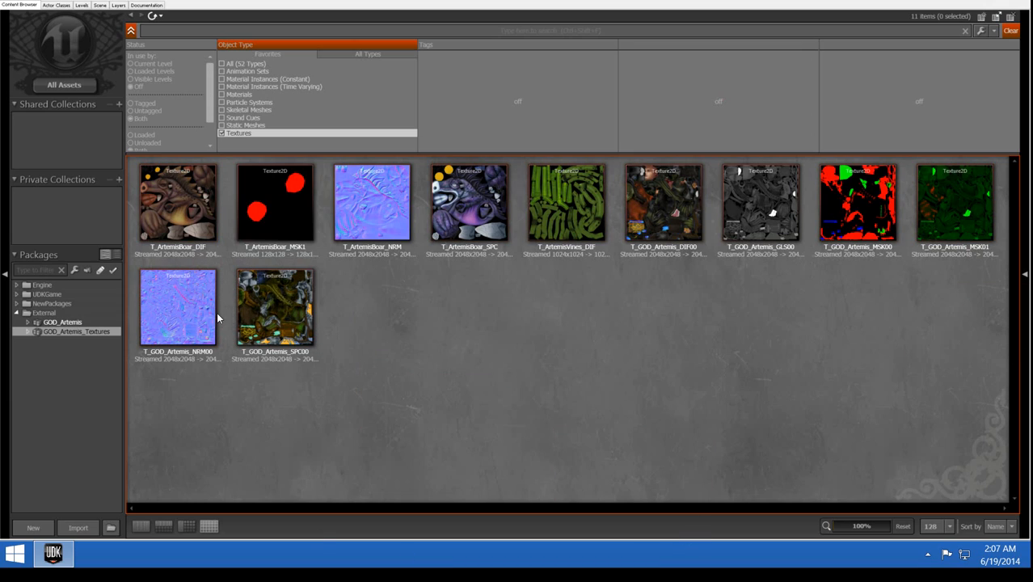
mouse_move(231, 317)
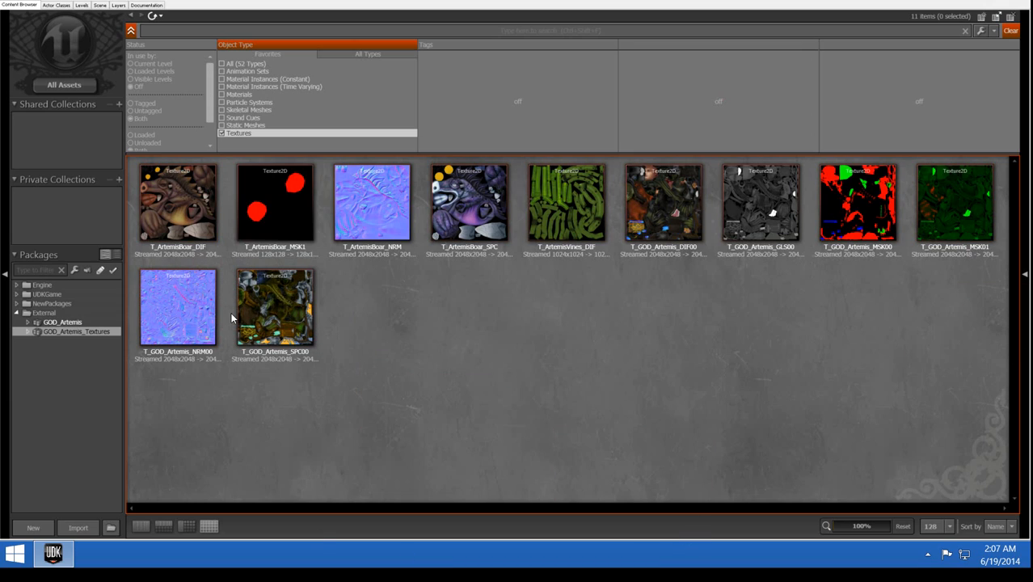
mouse_move(178, 202)
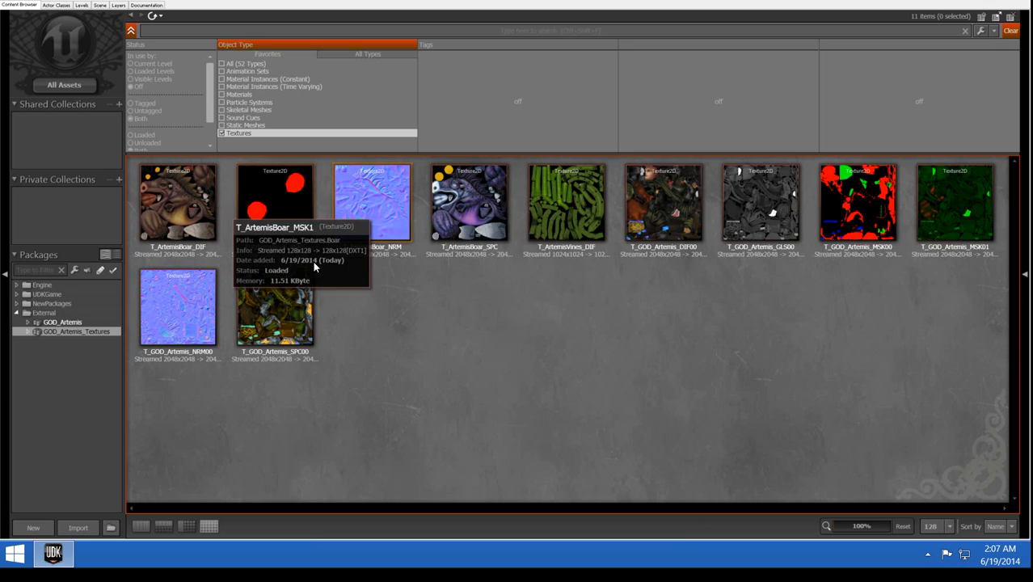
mouse_move(752, 472)
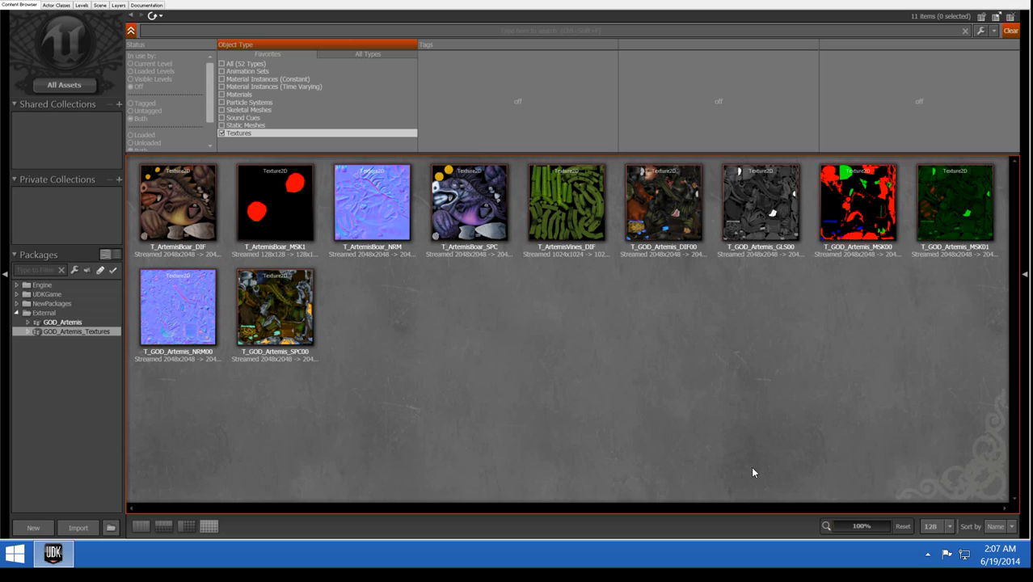
mouse_move(565, 202)
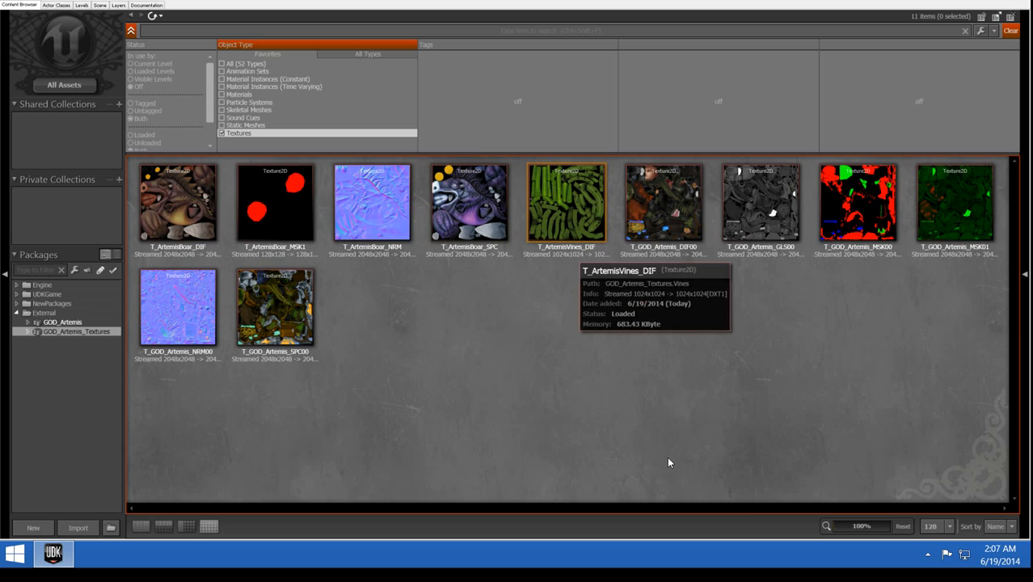
mouse_move(841, 328)
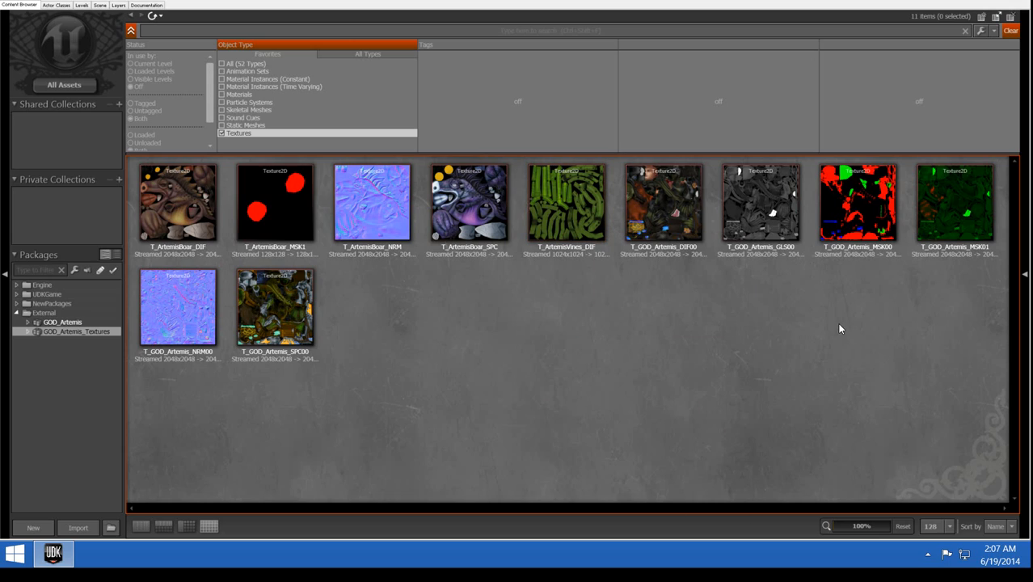
mouse_move(1010, 322)
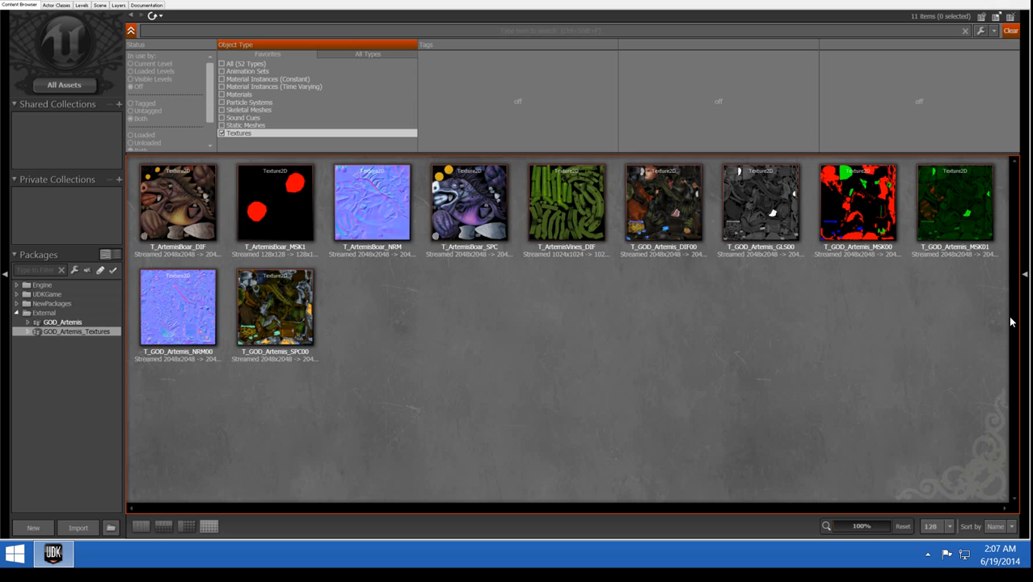
mouse_move(275, 307)
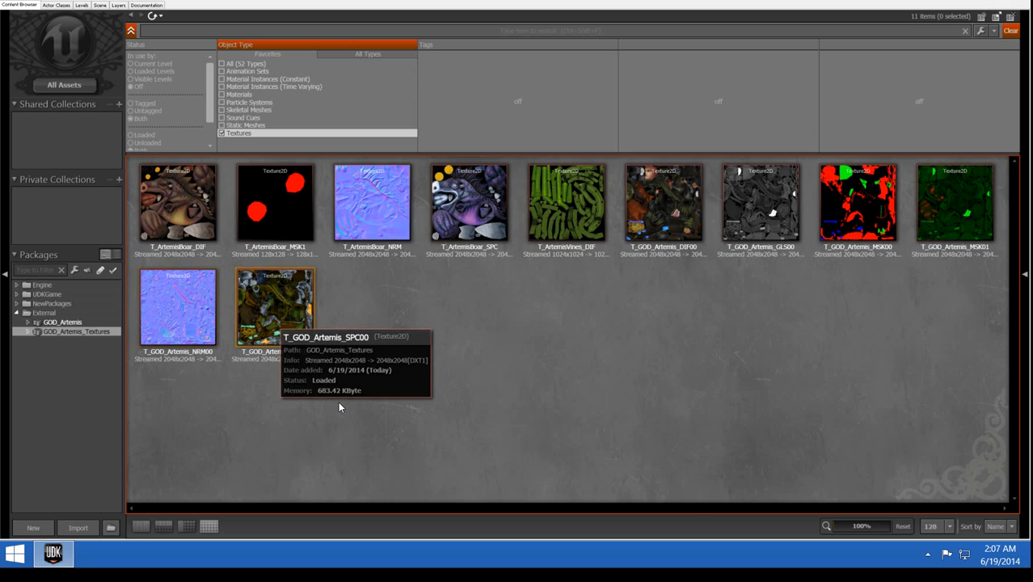
mouse_move(866, 368)
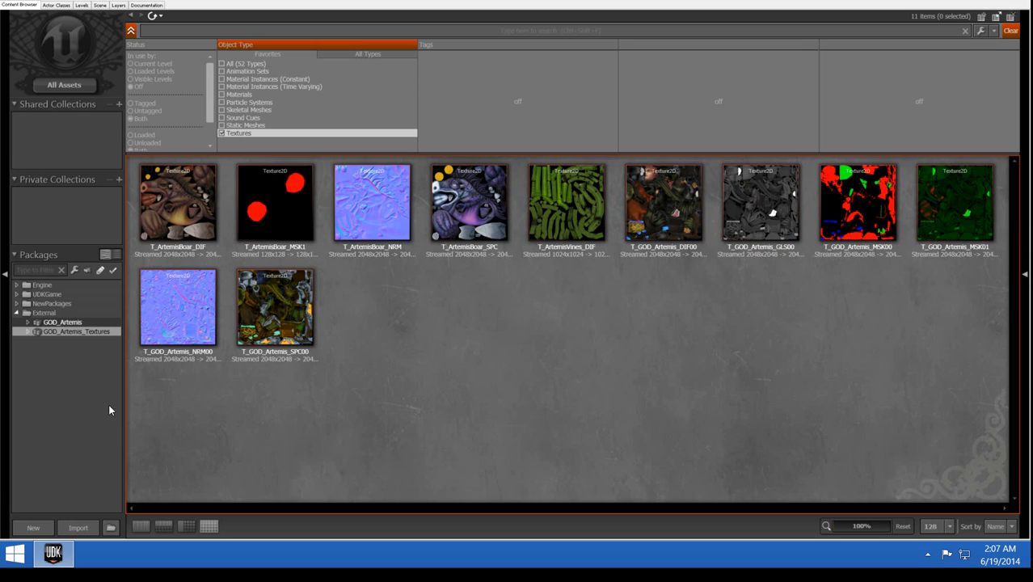
Filter GOD_Artemis to Materials and reopen MAT_Artemis in the Material Editor.
left_click(62, 322)
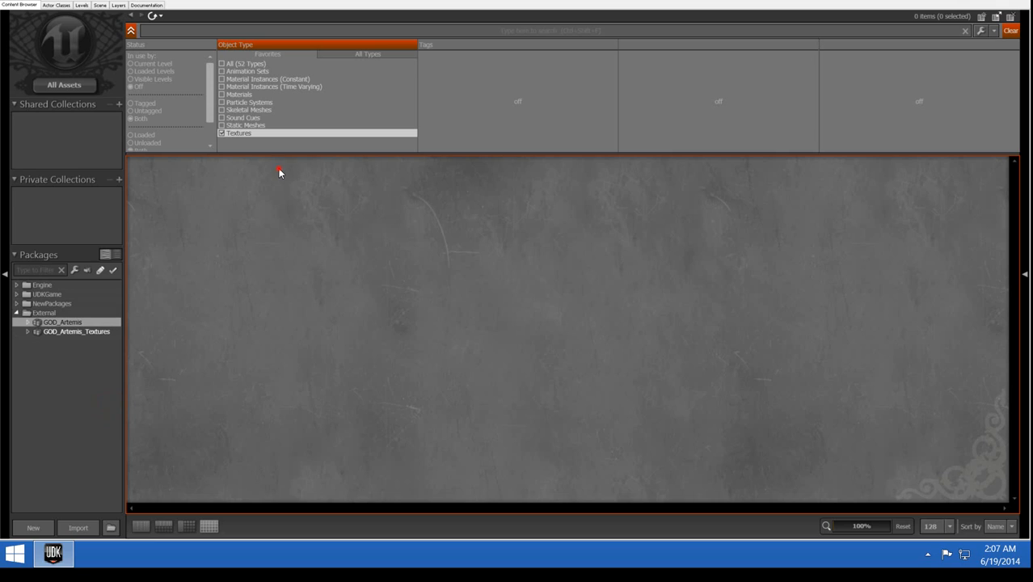
left_click(222, 94)
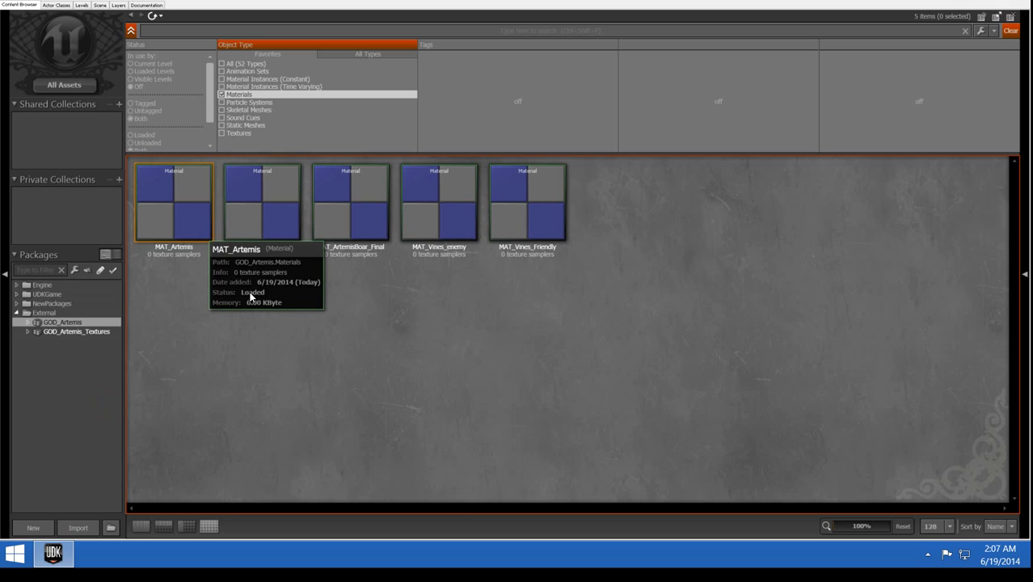
double_click(174, 198)
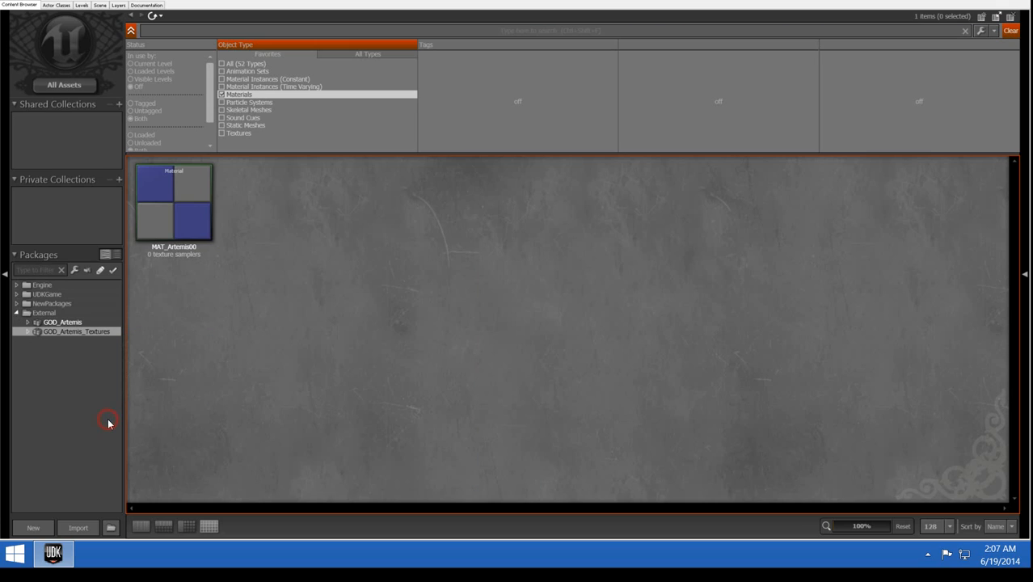
mouse_move(280, 126)
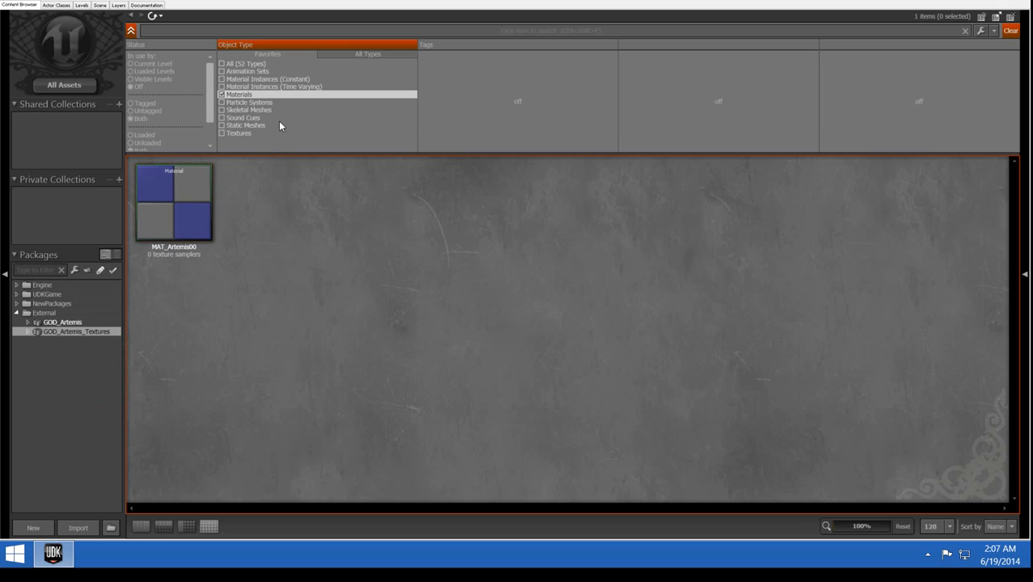
Assign T_GOD_Artemis_DIF00 to the material's diffuse texture sample.
left_click(222, 134)
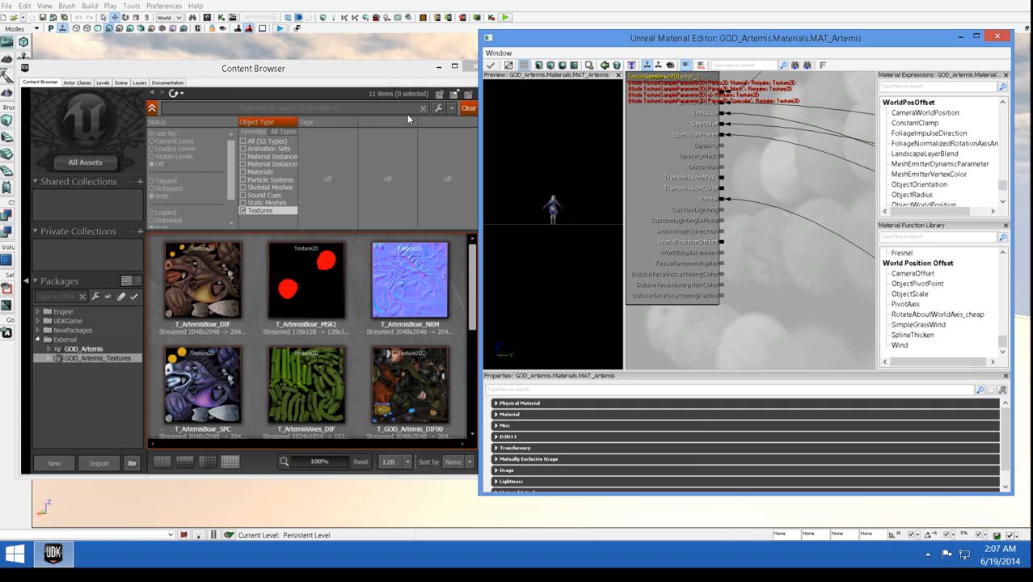
scroll("down", 3)
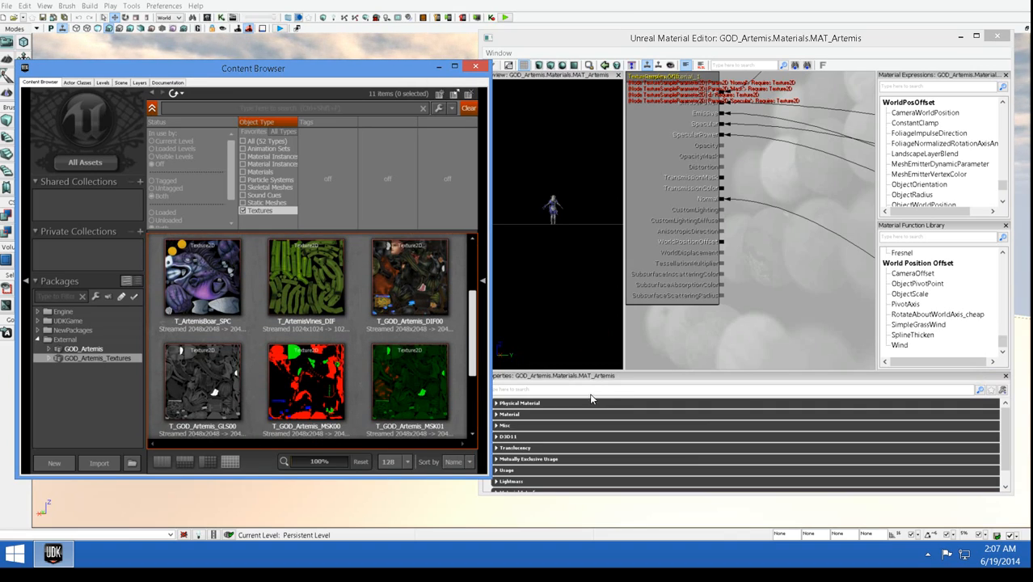
left_click(410, 279)
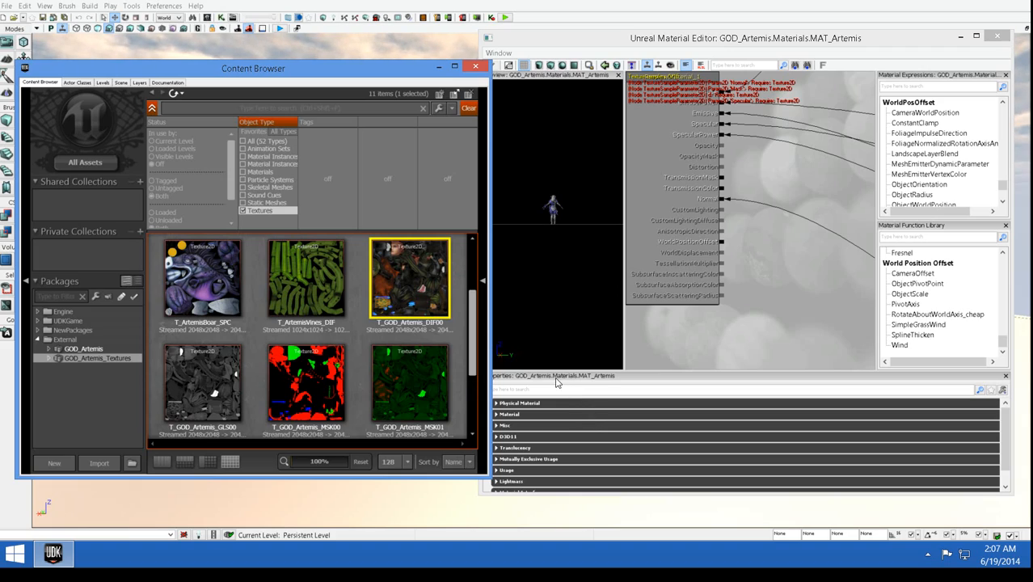
mouse_move(590, 408)
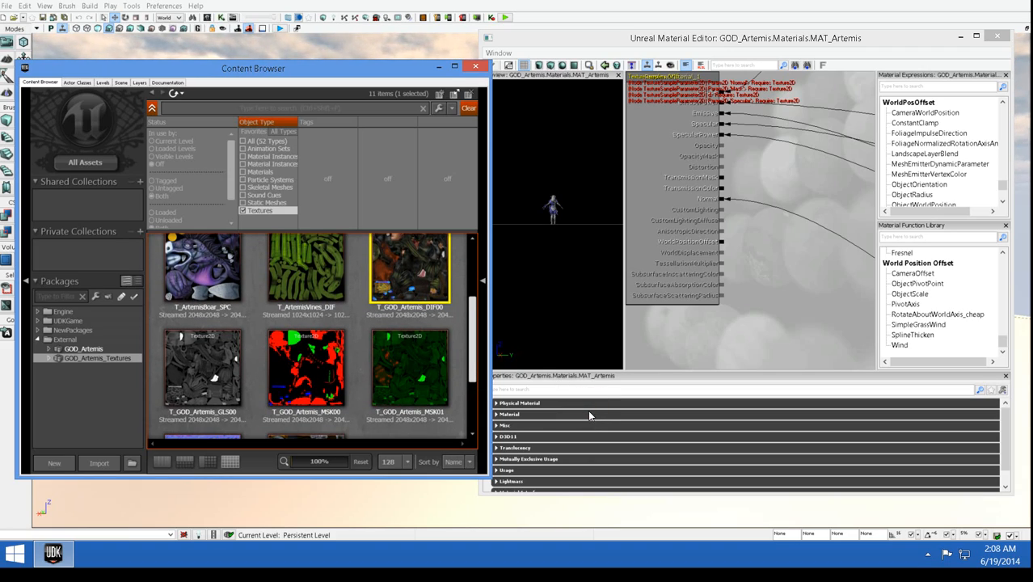
scroll("down", 3)
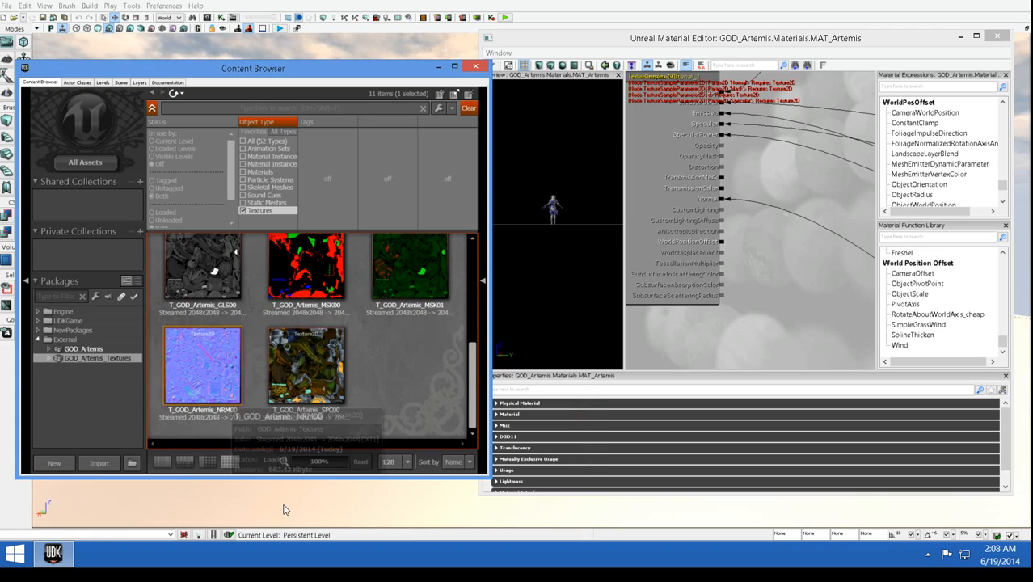
scroll("up", 3)
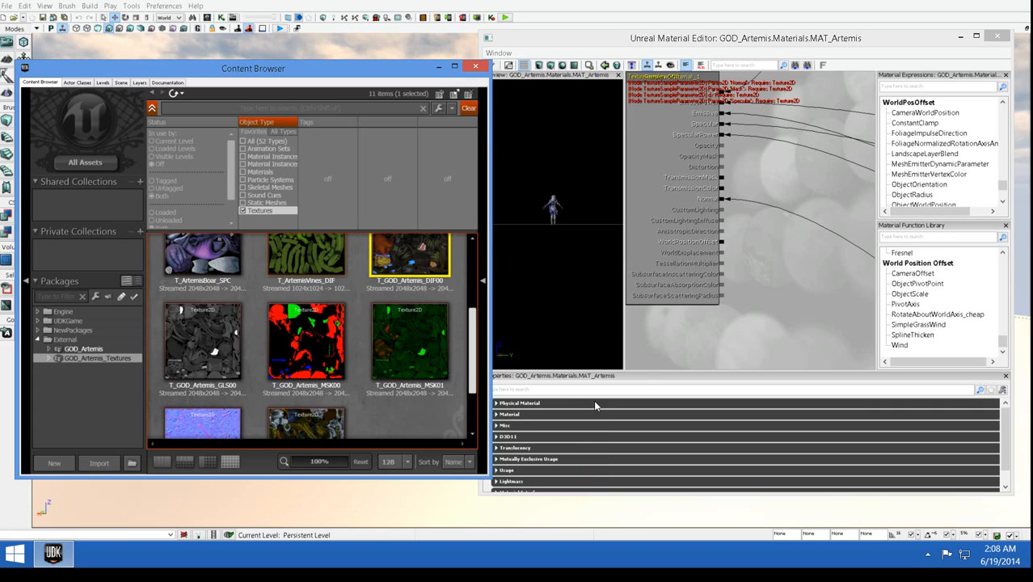
scroll("down", 3)
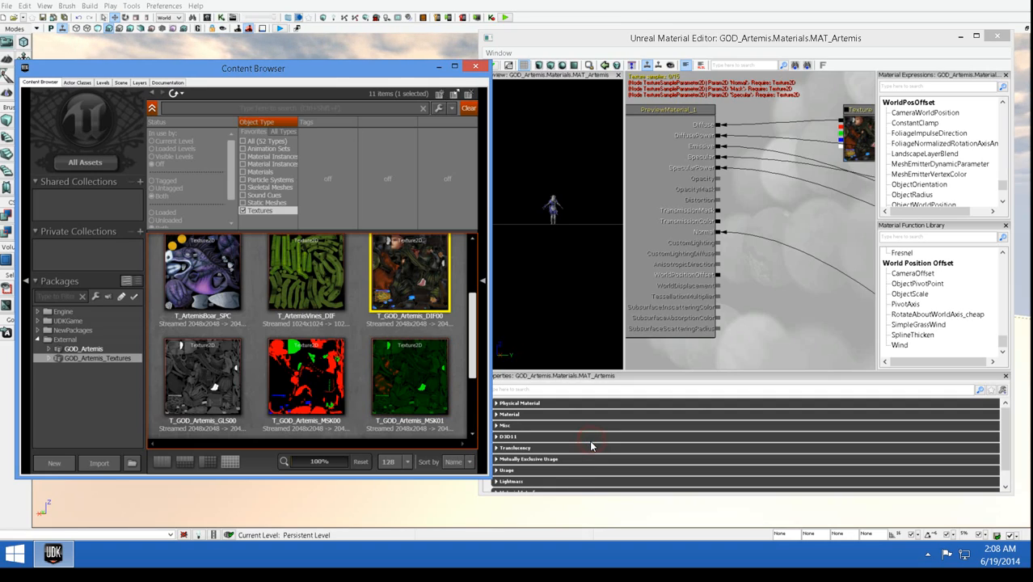
Assign T_GOD_Artemis_NRM00 and the Artemis specular texture to the normal and specular samples.
scroll("down", 3)
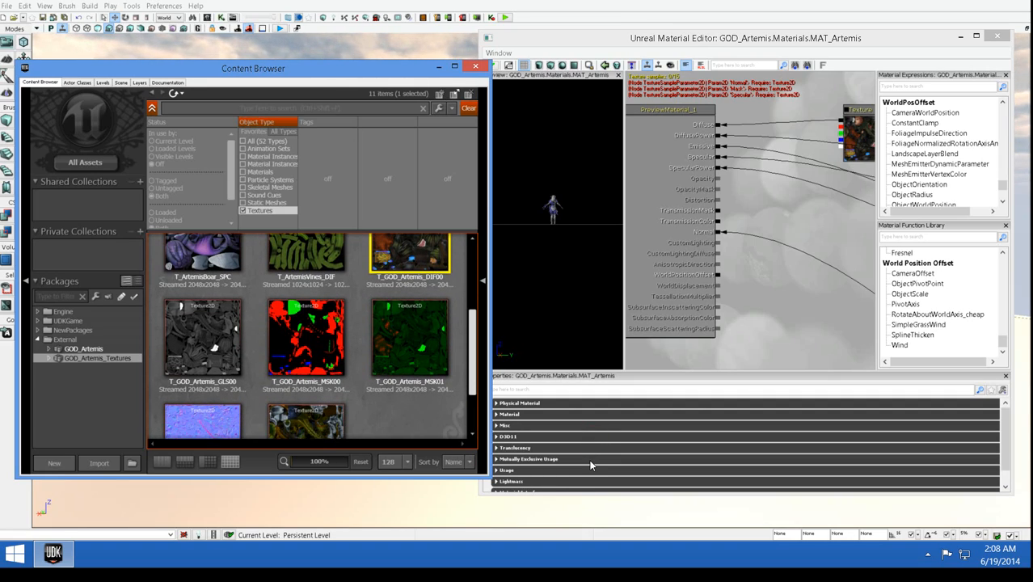
scroll("down", 3)
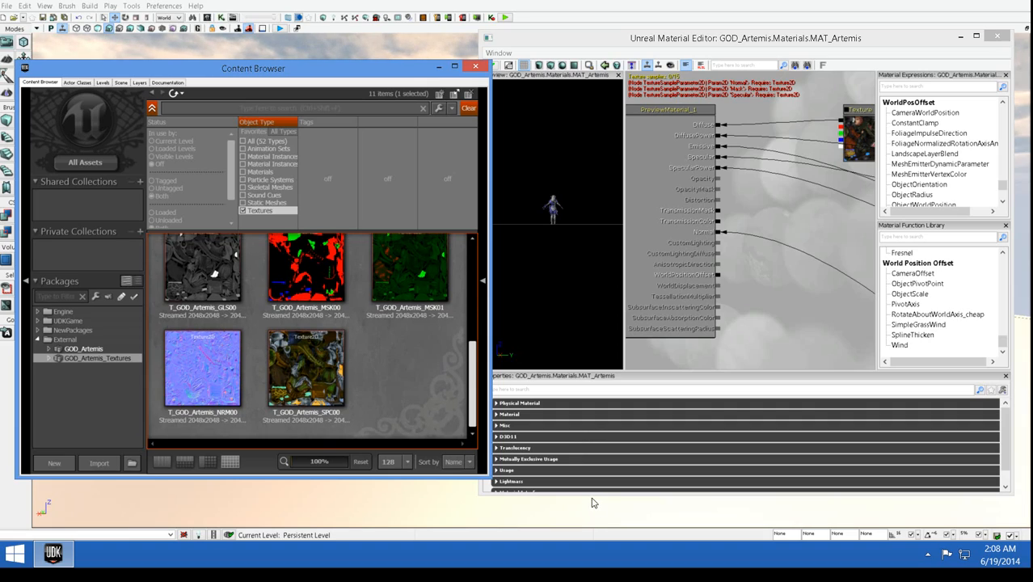
scroll("up", 3)
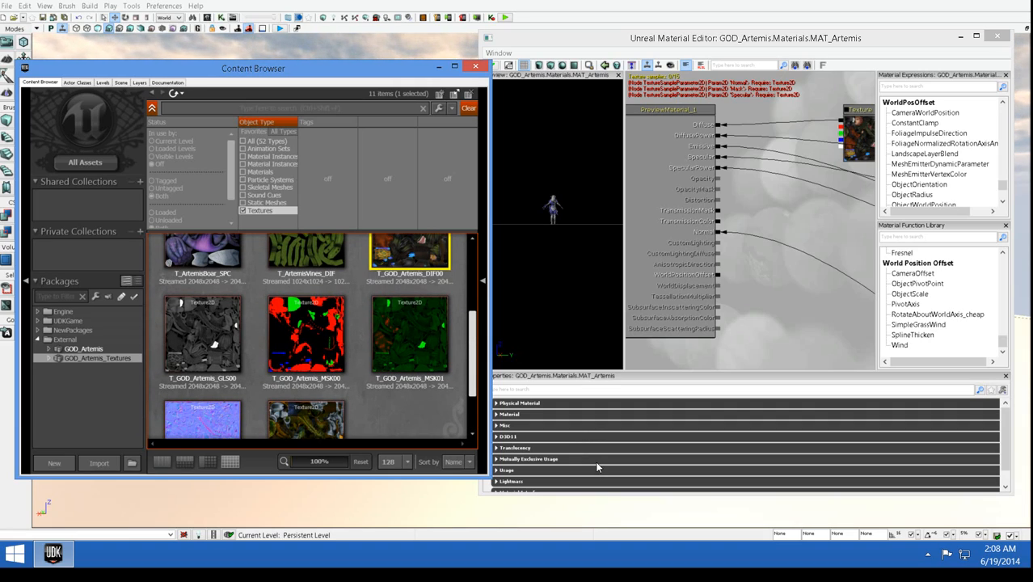
scroll("down", 3)
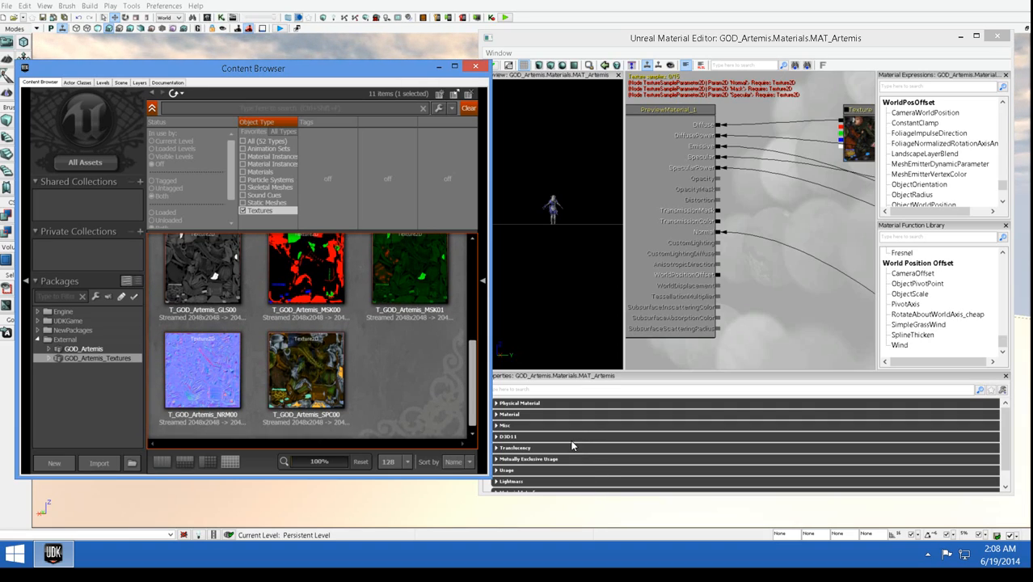
mouse_move(202, 370)
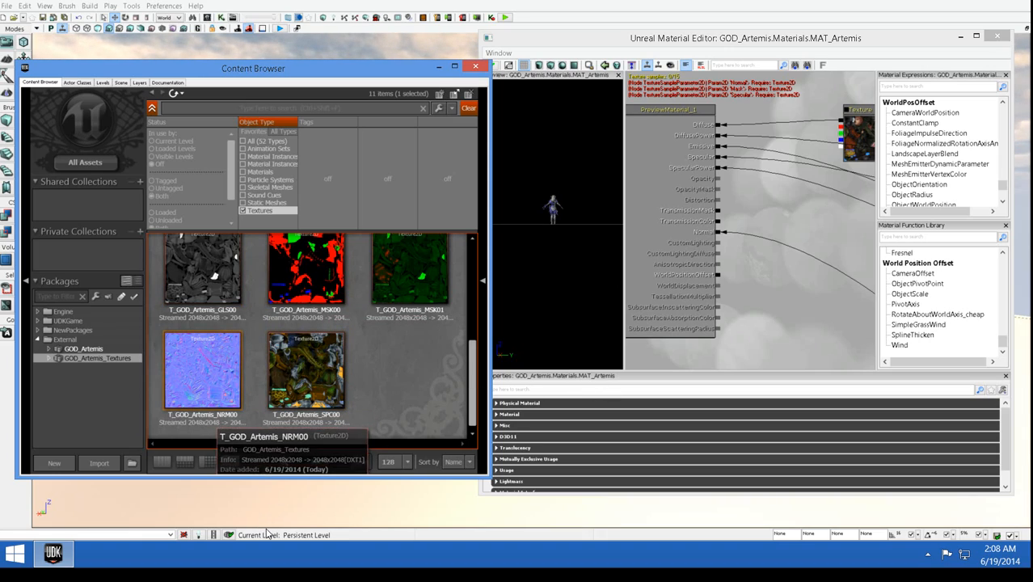
mouse_move(268, 494)
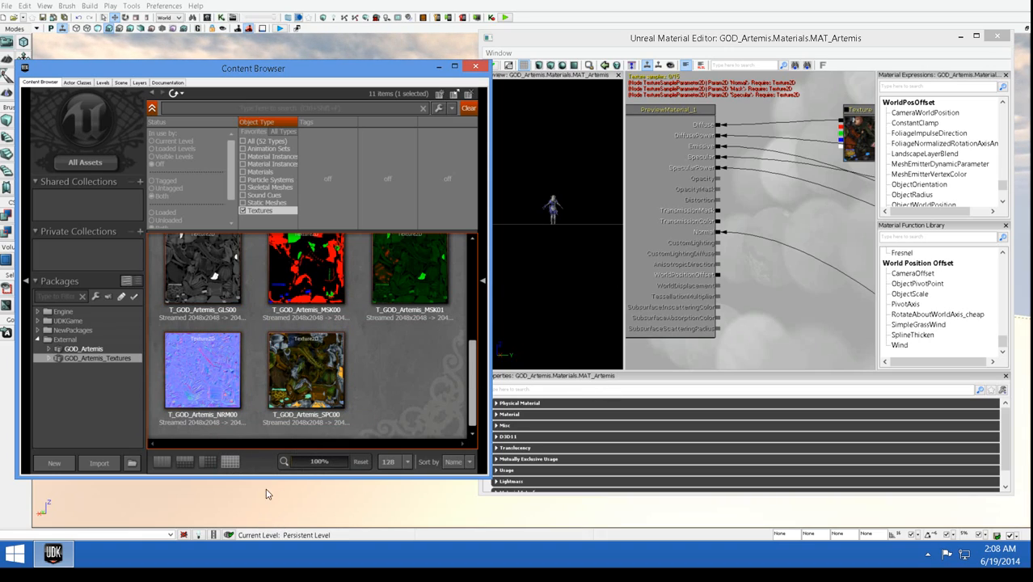
left_click(202, 370)
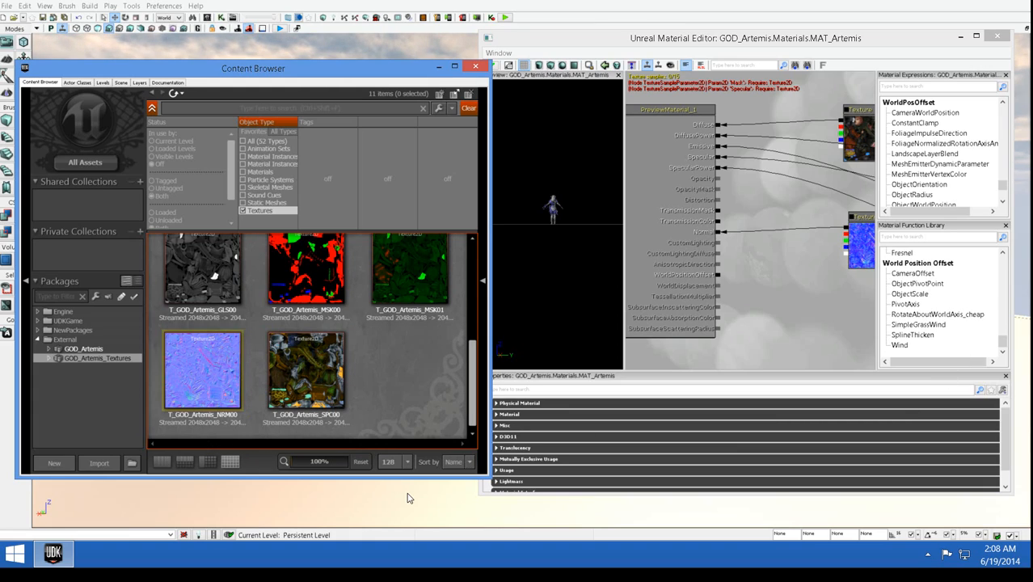
left_click(305, 370)
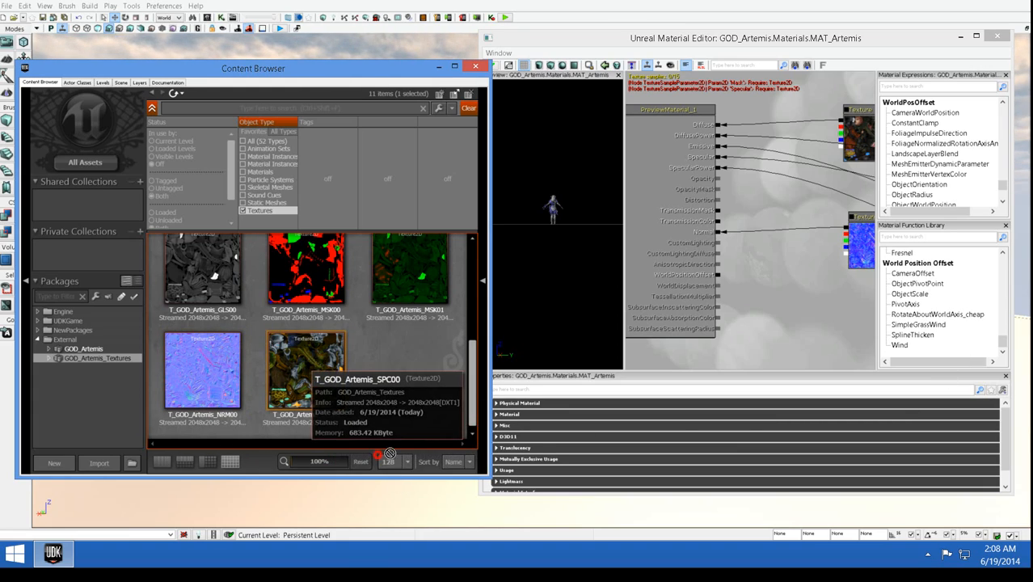
left_click(306, 370)
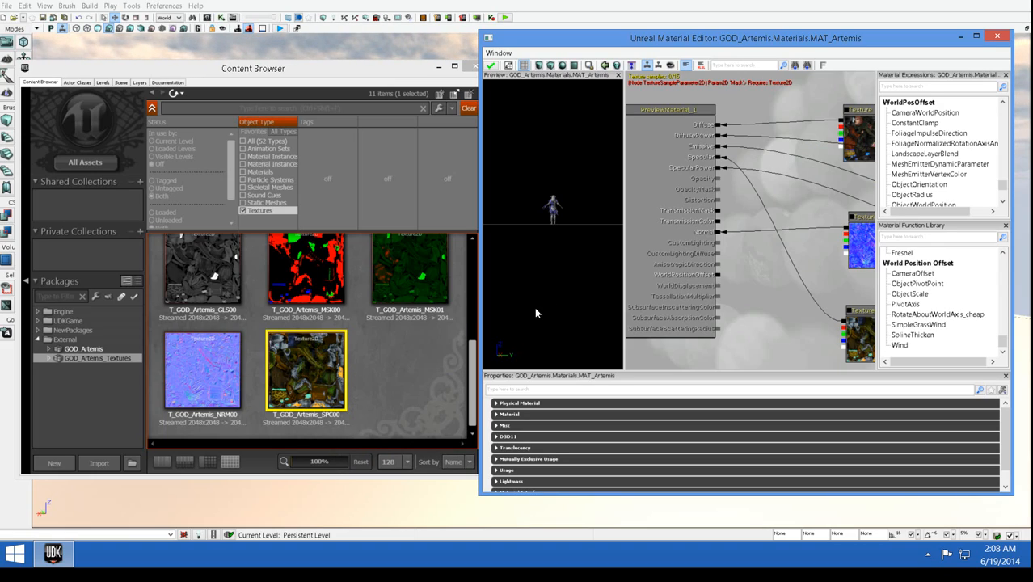
mouse_move(509, 362)
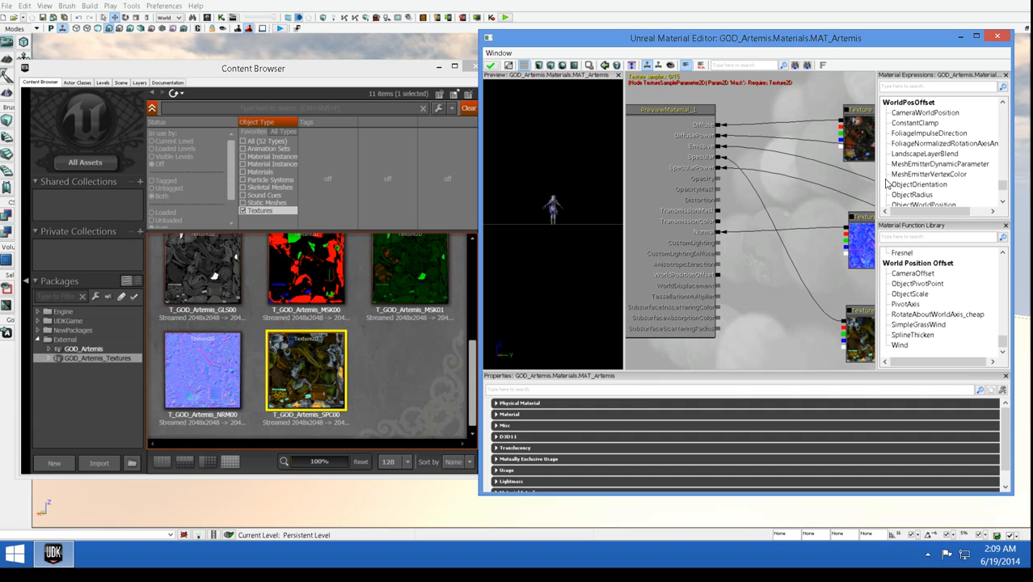
mouse_move(895, 178)
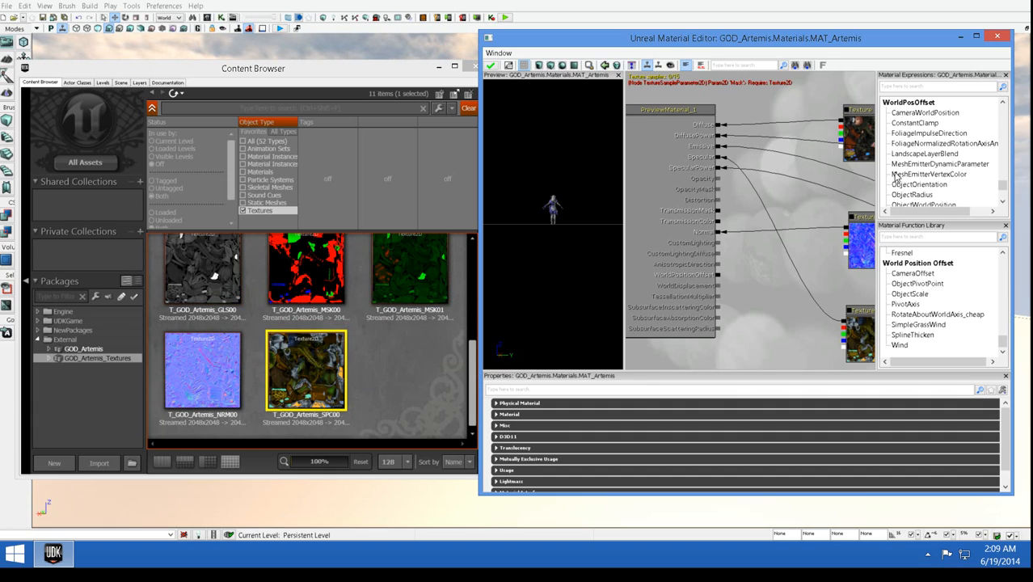
mouse_move(916, 170)
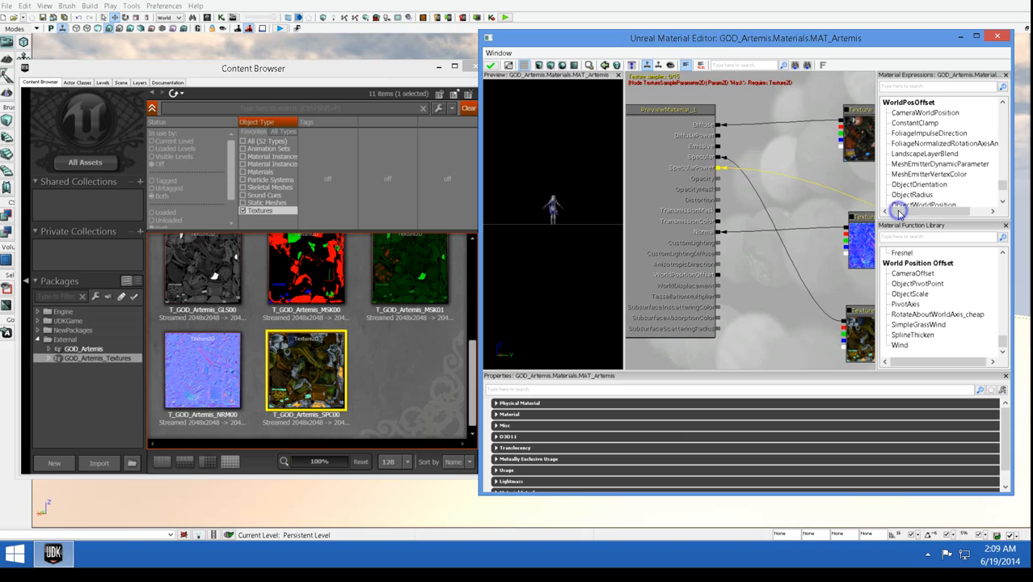
mouse_move(646, 278)
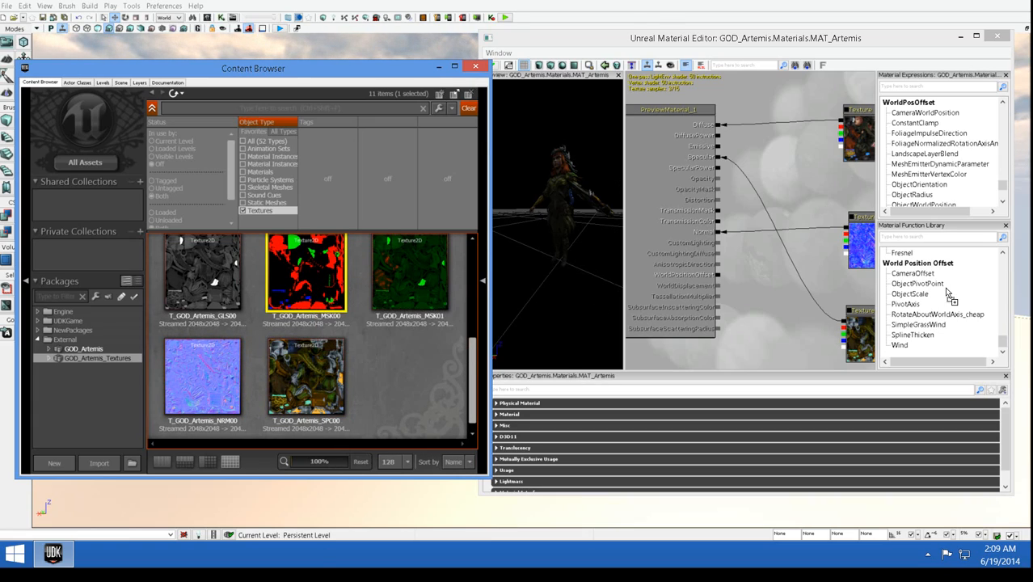
mouse_move(1024, 246)
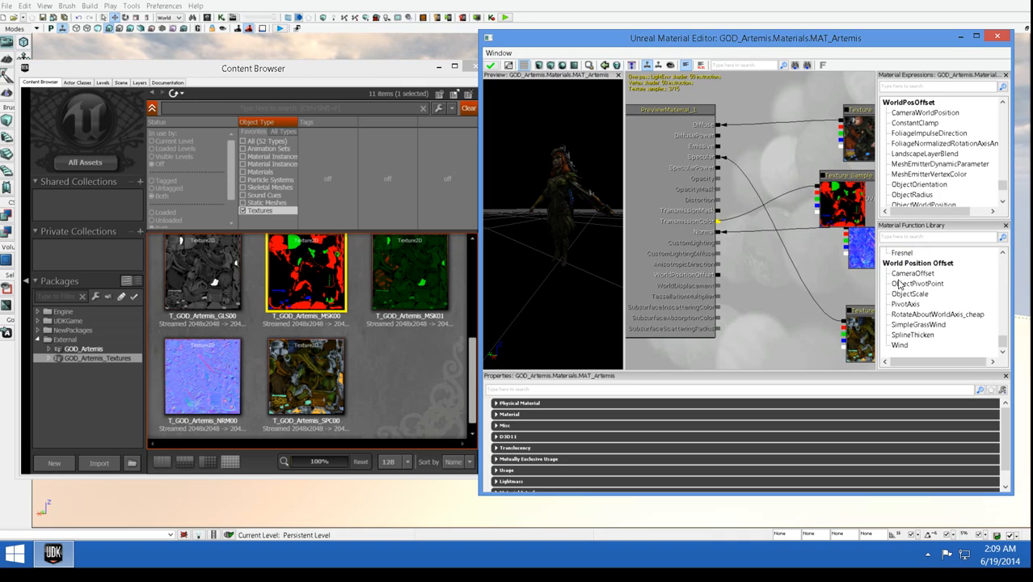
mouse_move(526, 479)
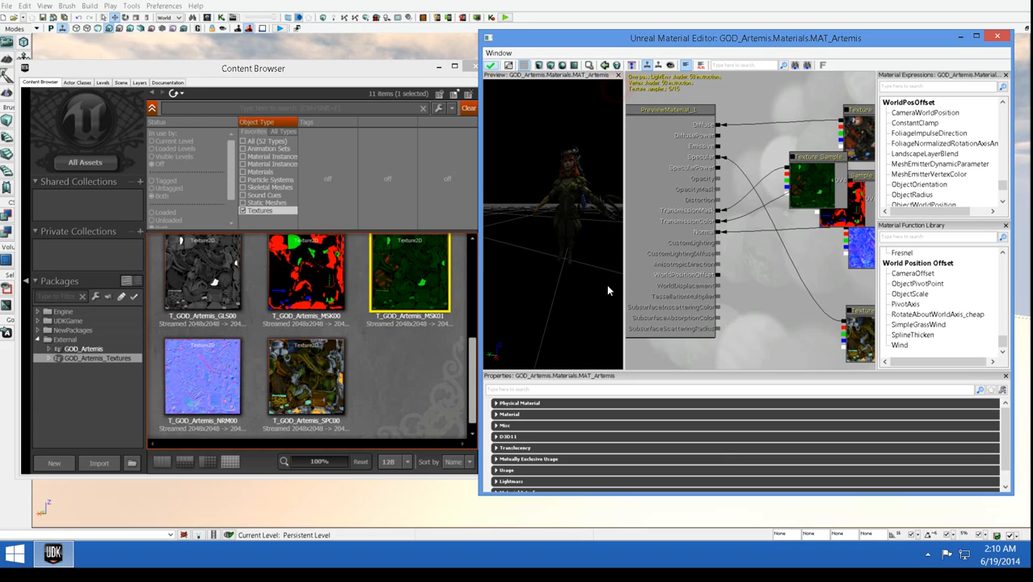
mouse_move(651, 249)
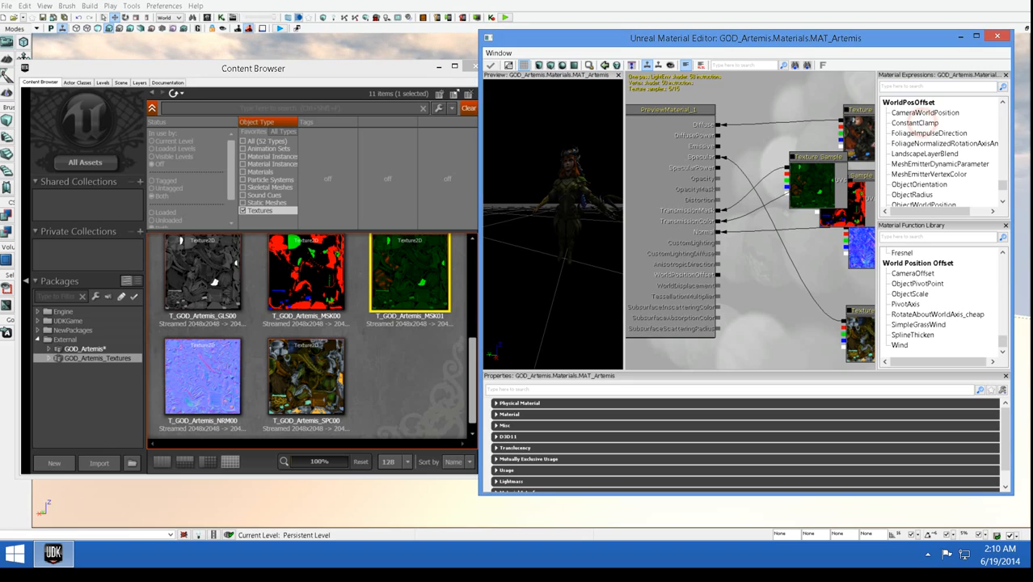
Close the Material Editor and filter GOD_Artemis to Materials plus Skeletal Meshes, locating SKL_GOD_Artemis.
left_click(996, 37)
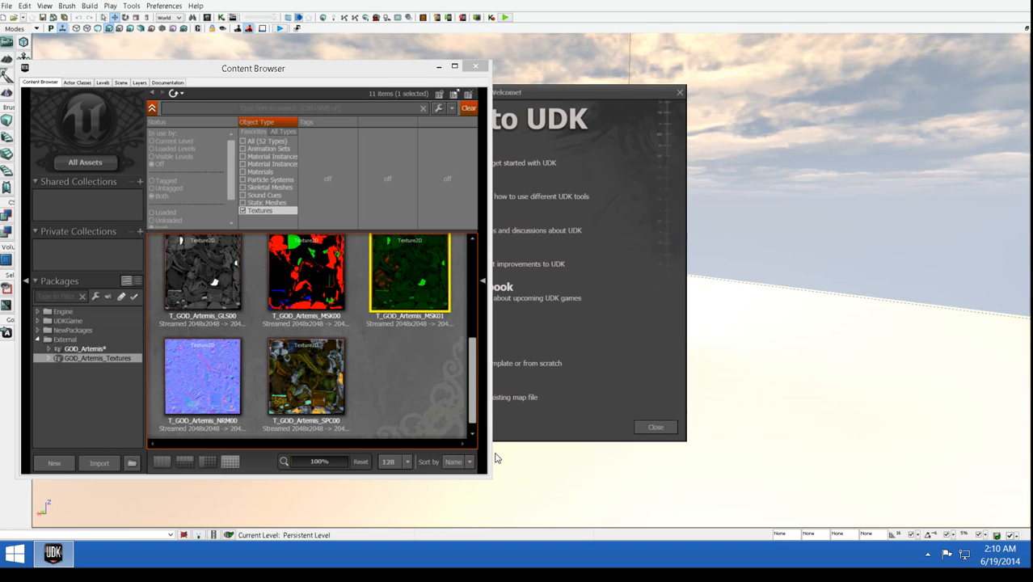
left_click(85, 348)
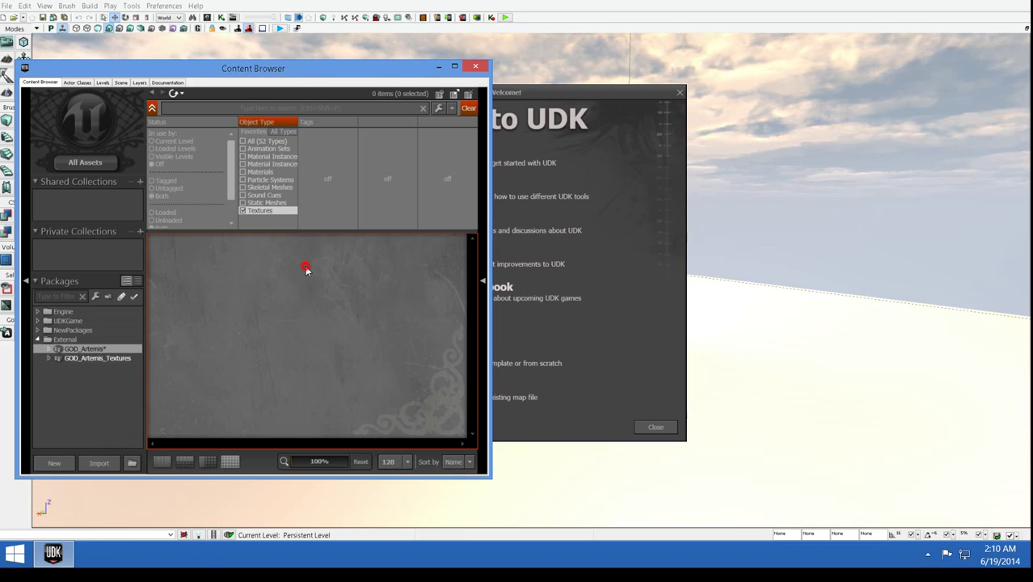
left_click(261, 172)
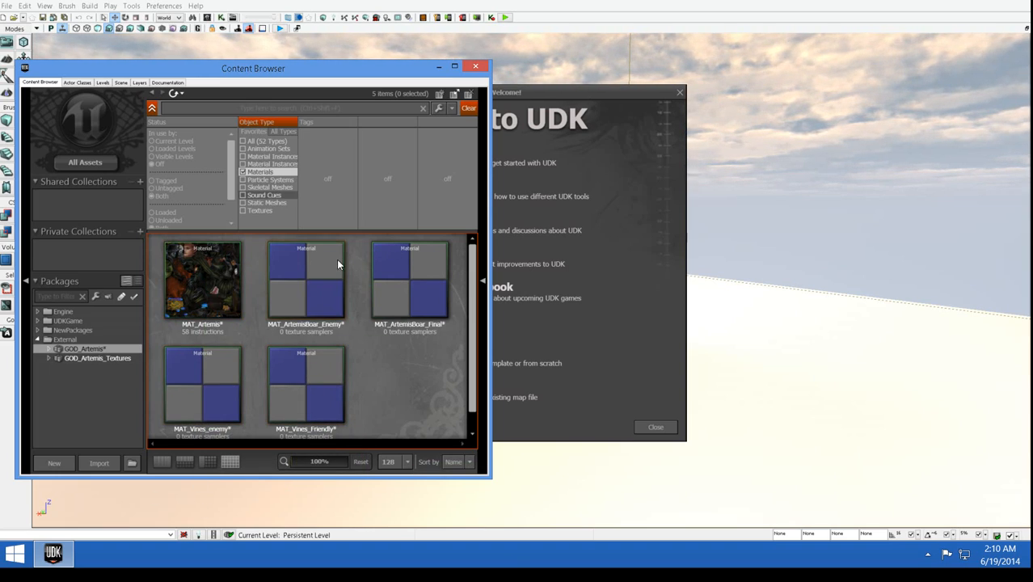
left_click(243, 186)
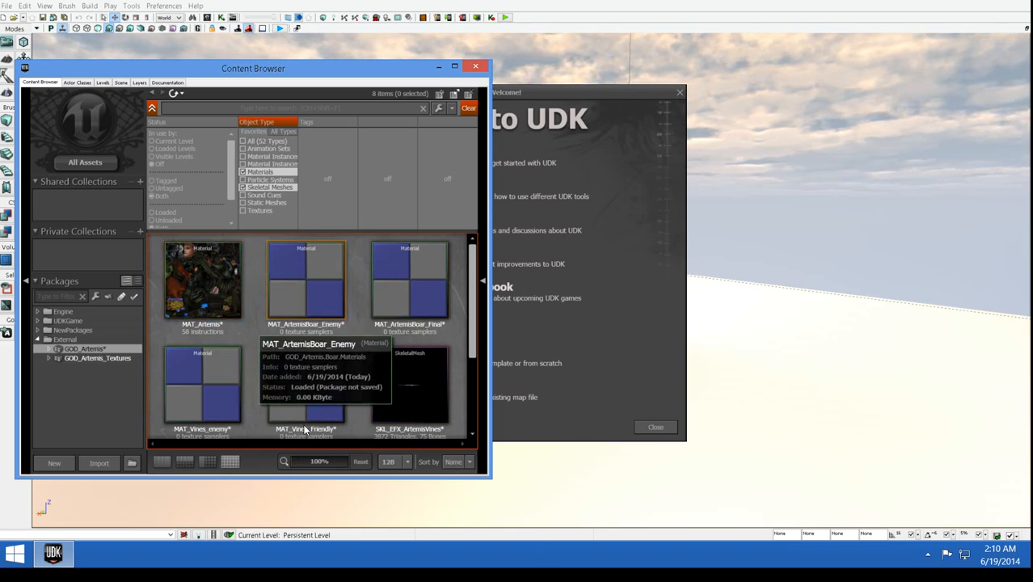
scroll("down", 3)
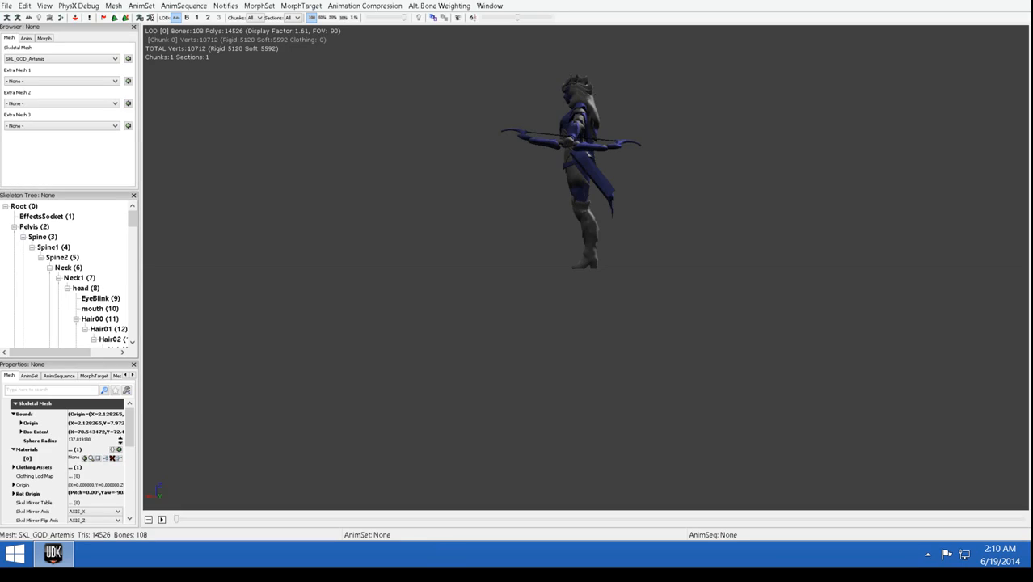
Shrink the AnimSet Editor beside the Content Browser and select MAT_Artemis for assigning.
left_click_drag(606, 161, 590, 161)
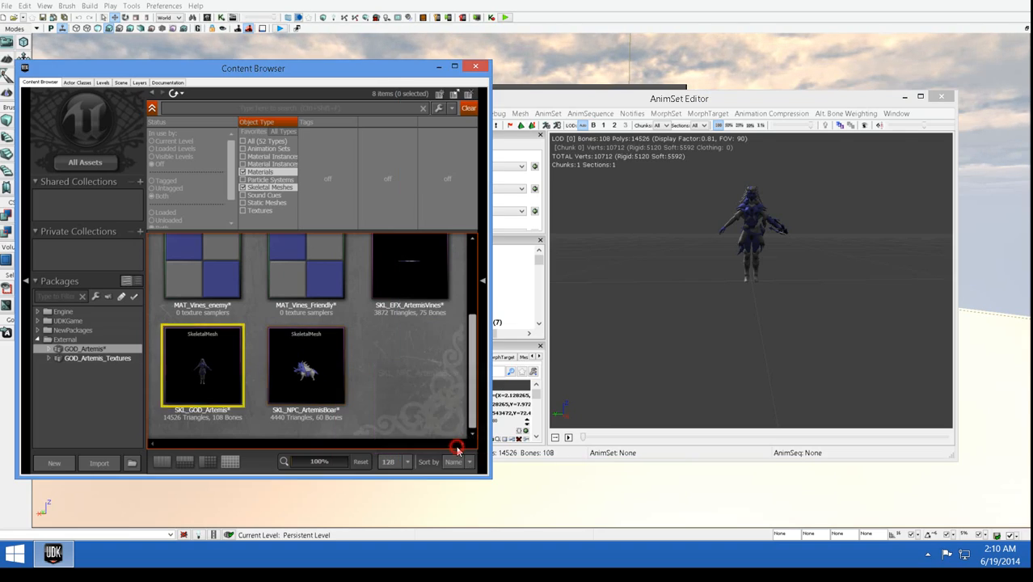
scroll("up", 3)
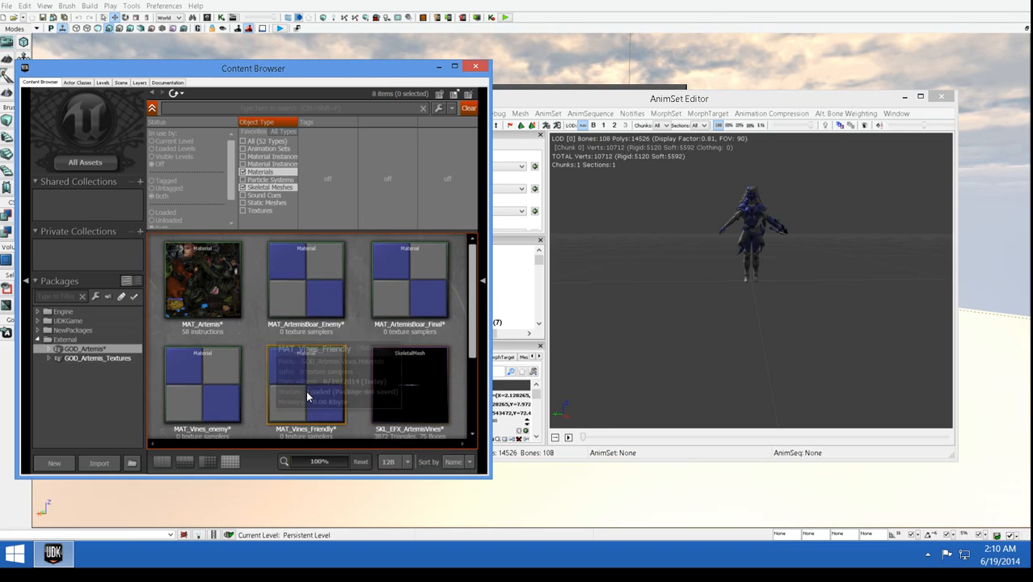
left_click(202, 280)
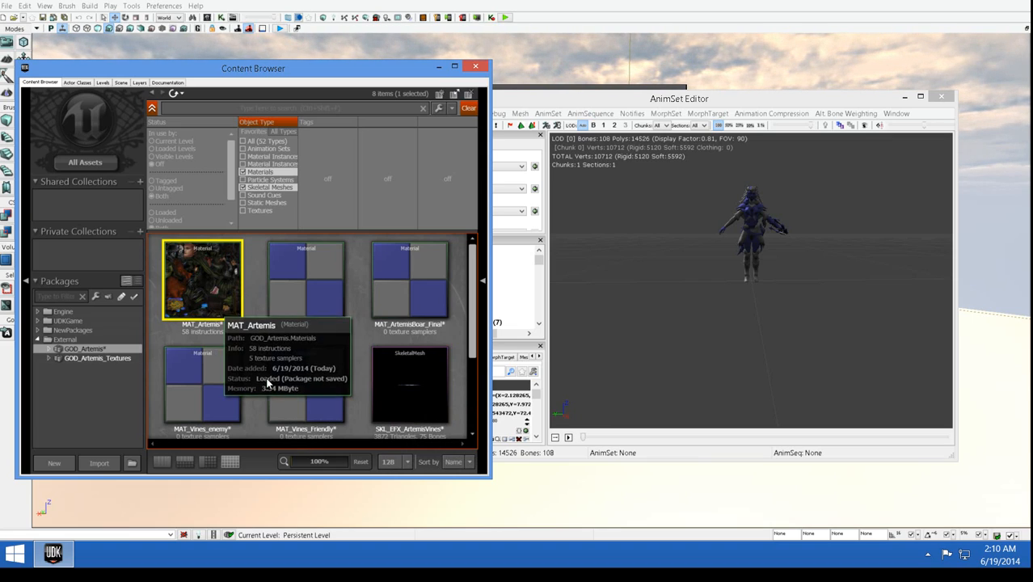
mouse_move(889, 464)
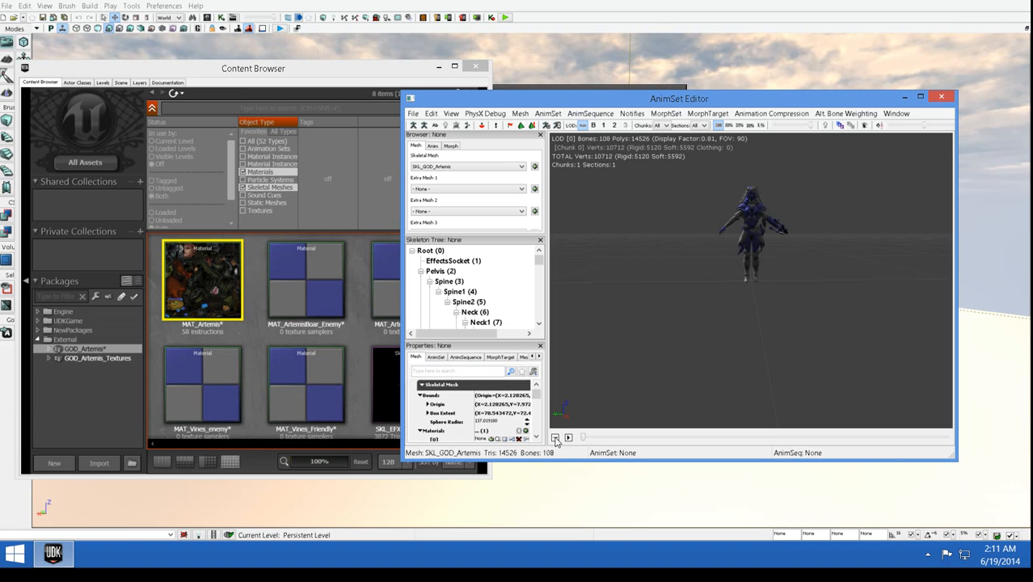
mouse_move(550, 502)
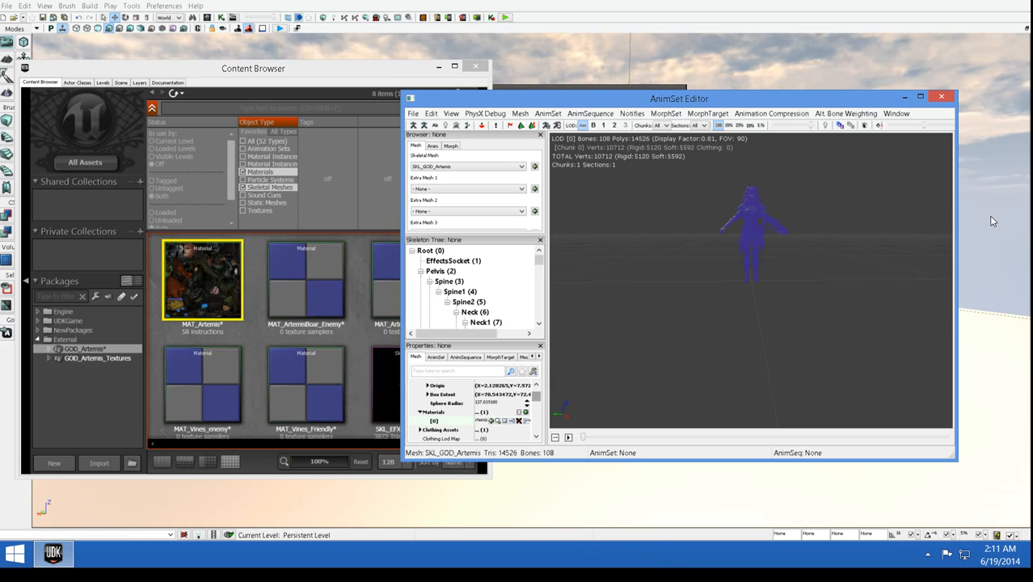
mouse_move(964, 311)
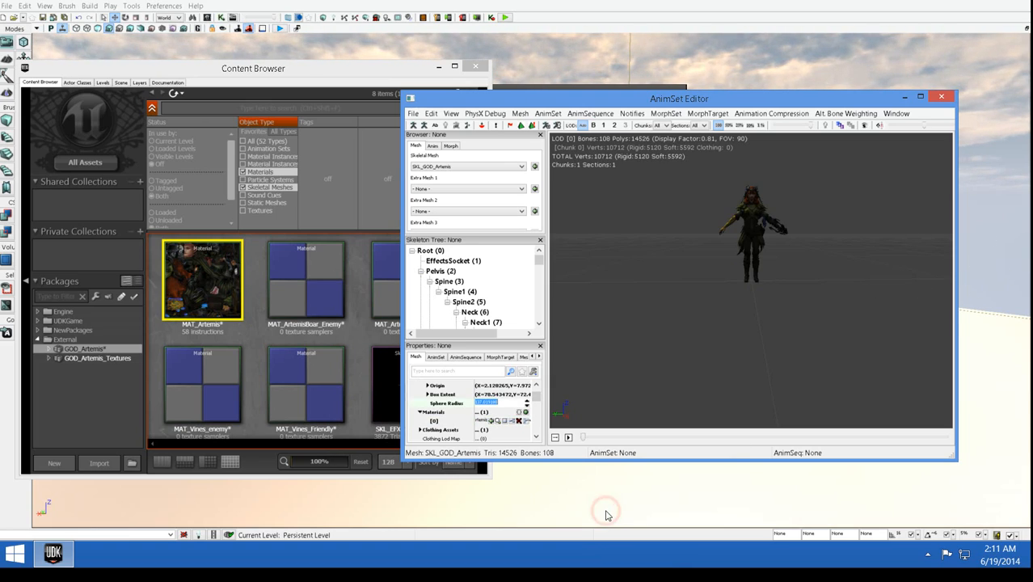
mouse_move(560, 515)
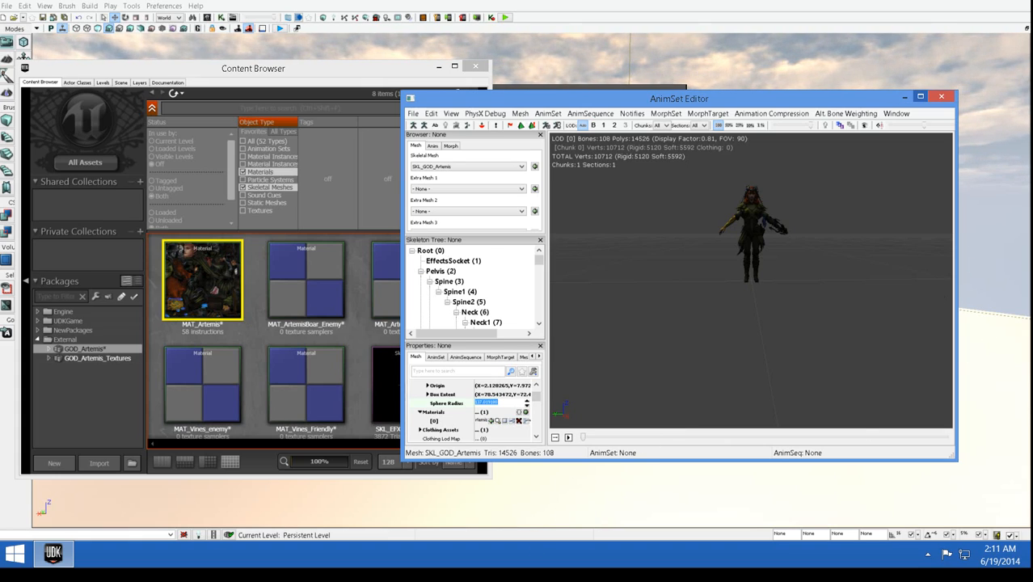
Close the AnimSet Editor after confirming Artemis renders textured with MAT_Artemis in slot [0].
left_click(920, 98)
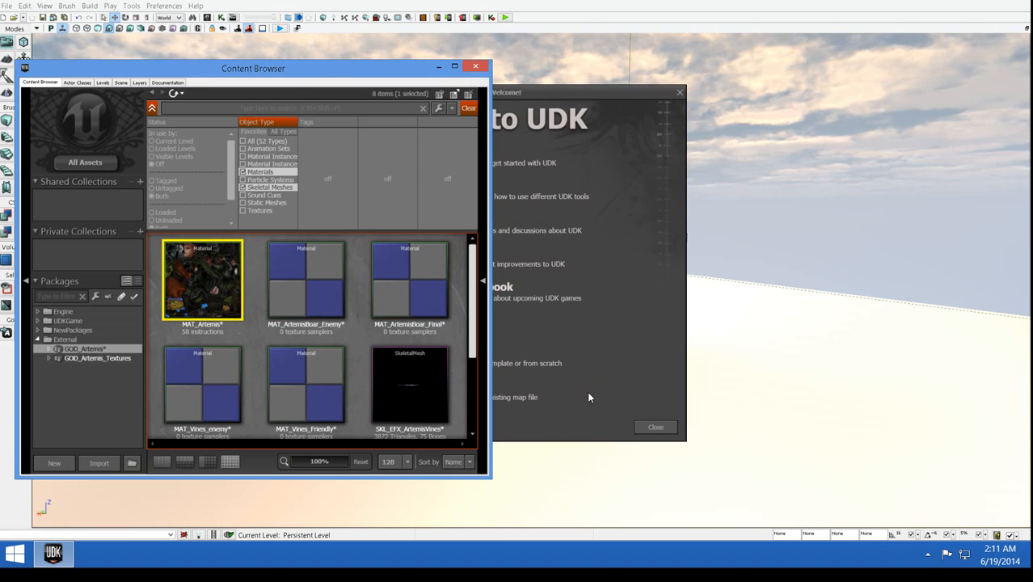
Filter the GOD_Artemis package view to Animation Sets only.
scroll("down", 3)
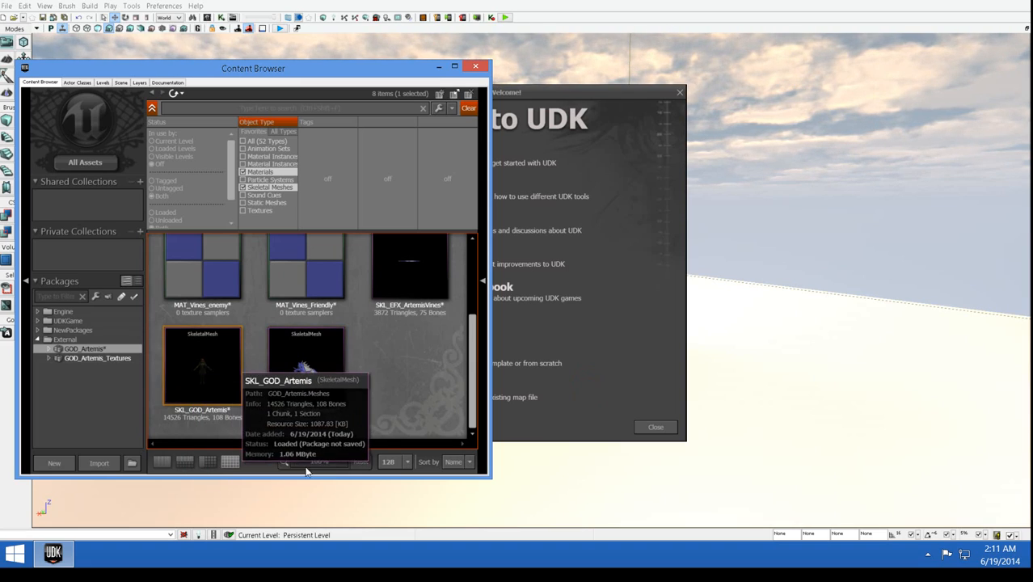
mouse_move(305, 370)
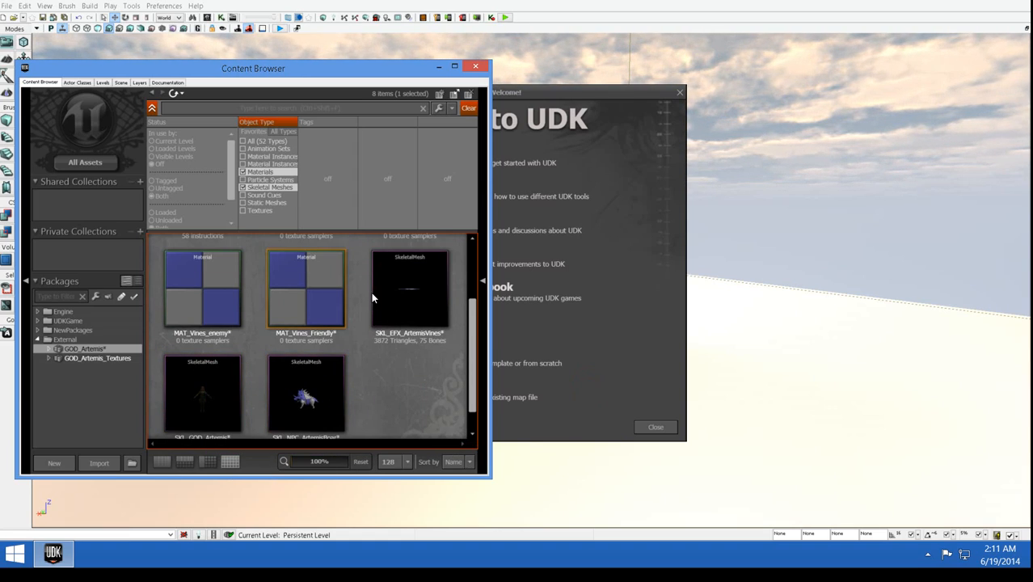
left_click(243, 141)
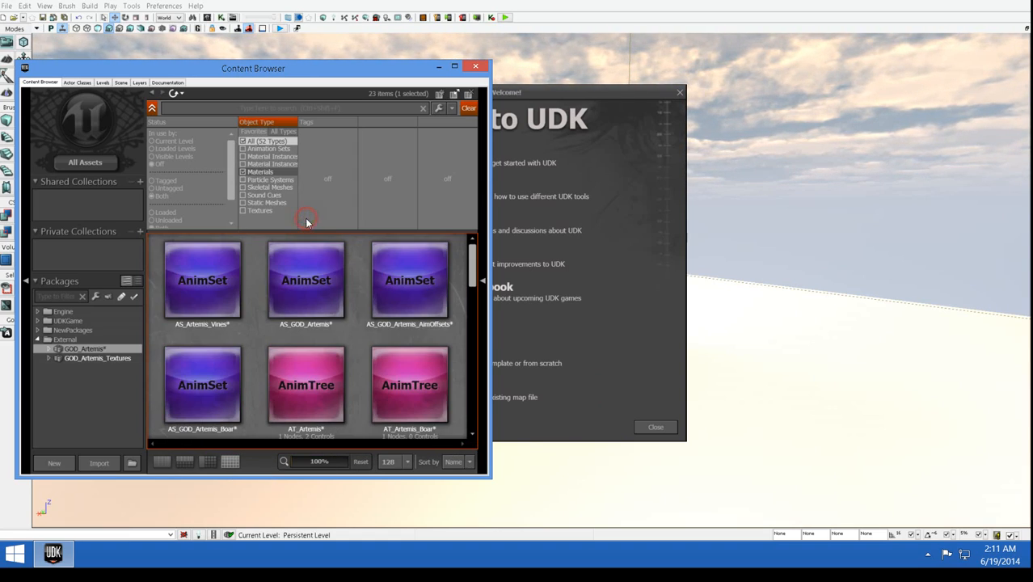
left_click(242, 147)
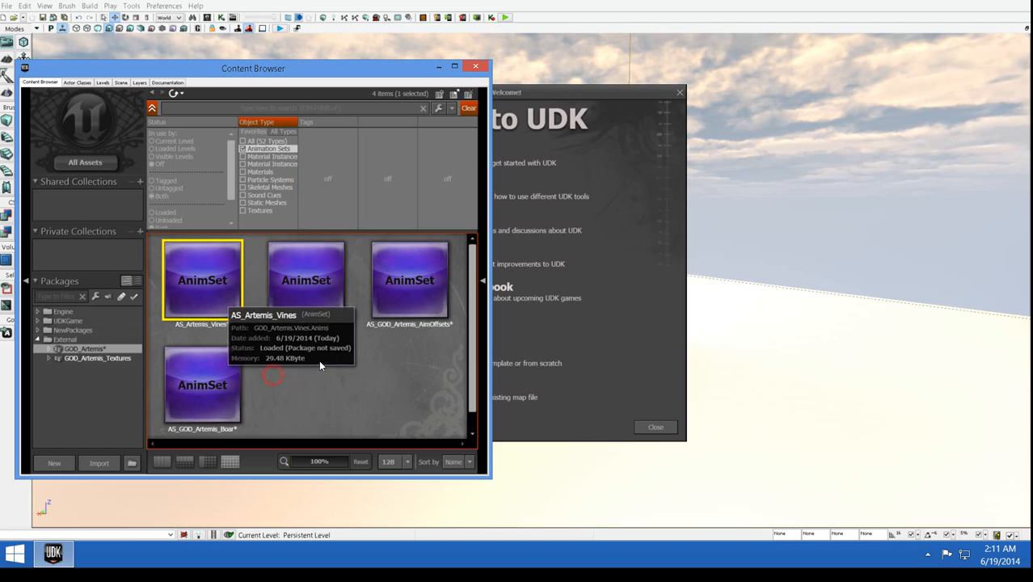
View the AS_GOD_Artemis animation set's properties and close them again.
right_click(306, 280)
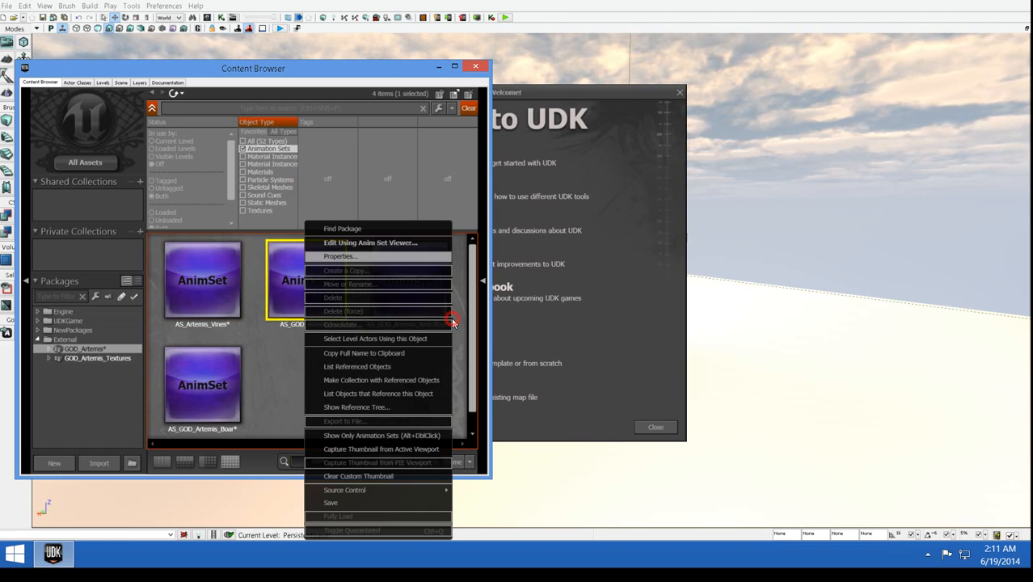
left_click(341, 255)
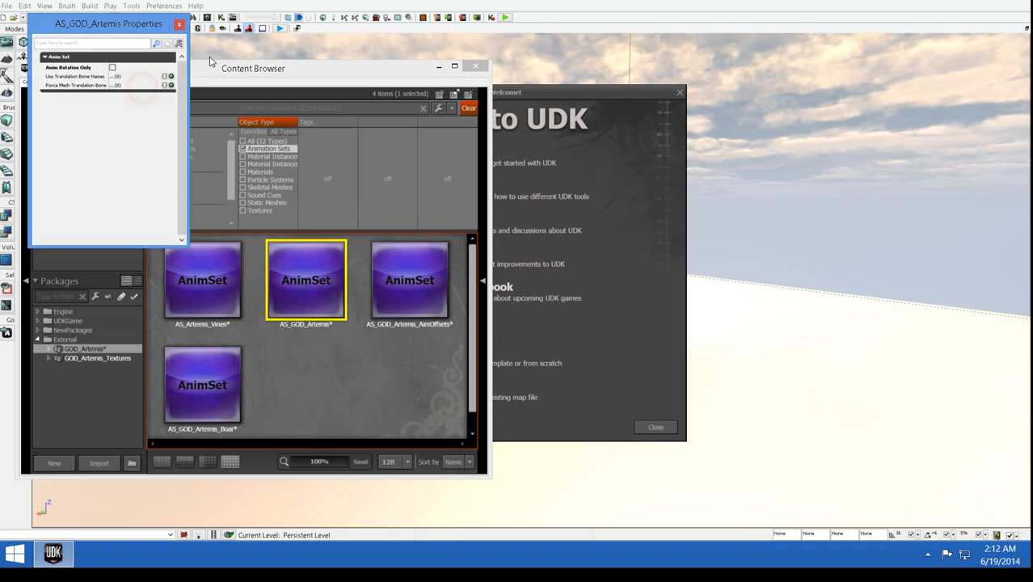
left_click(179, 23)
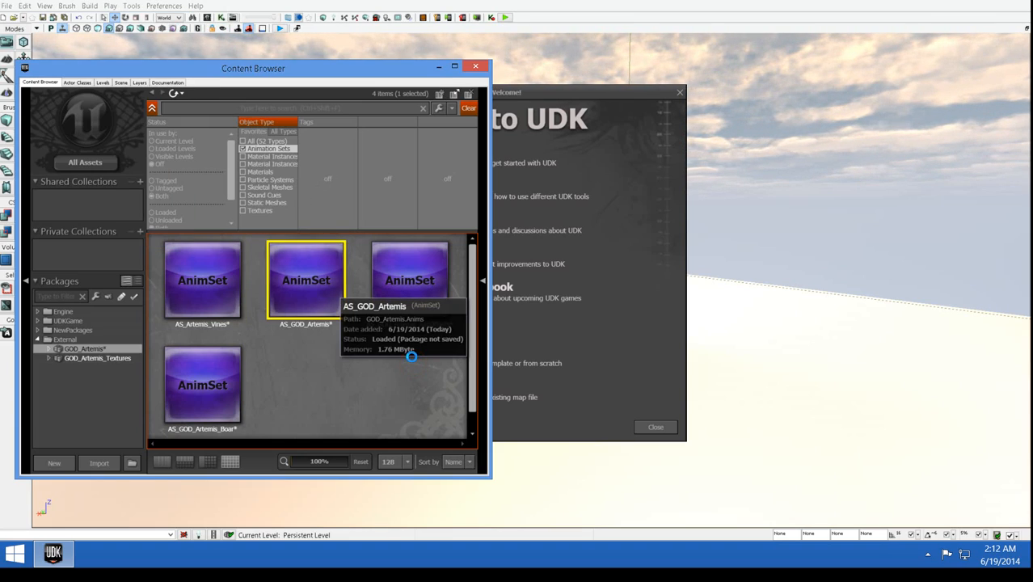
mouse_move(447, 466)
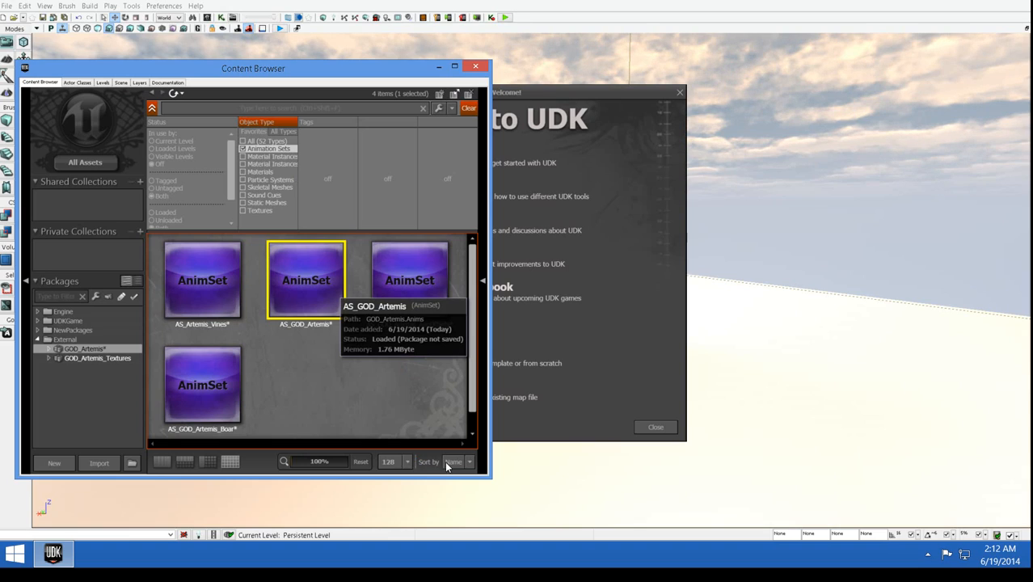
Preview AS_GOD_Artemis in the AnimSet Editor and play the EMOTE_Laugh sequence on Artemis.
double_click(305, 279)
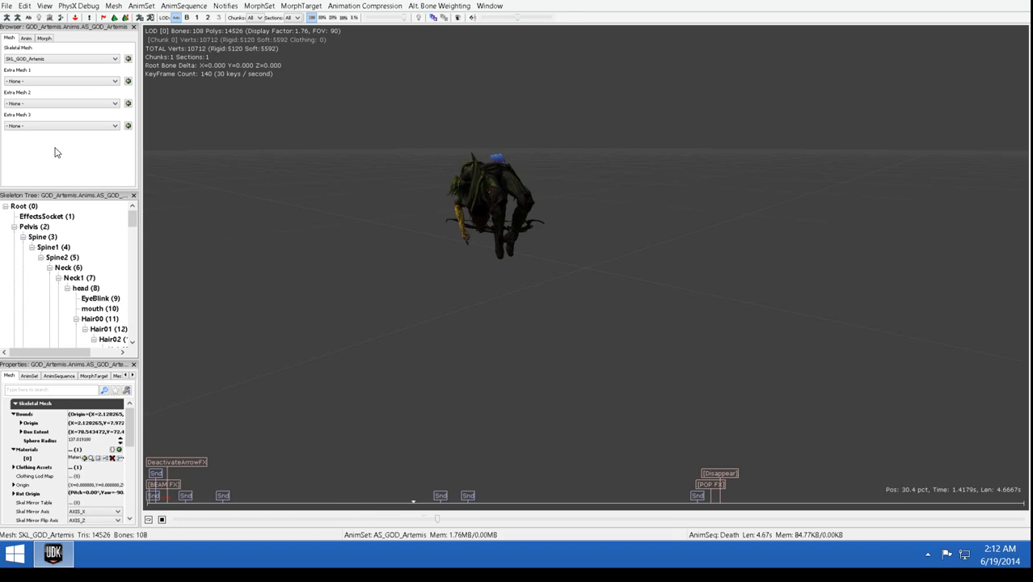
left_click(26, 38)
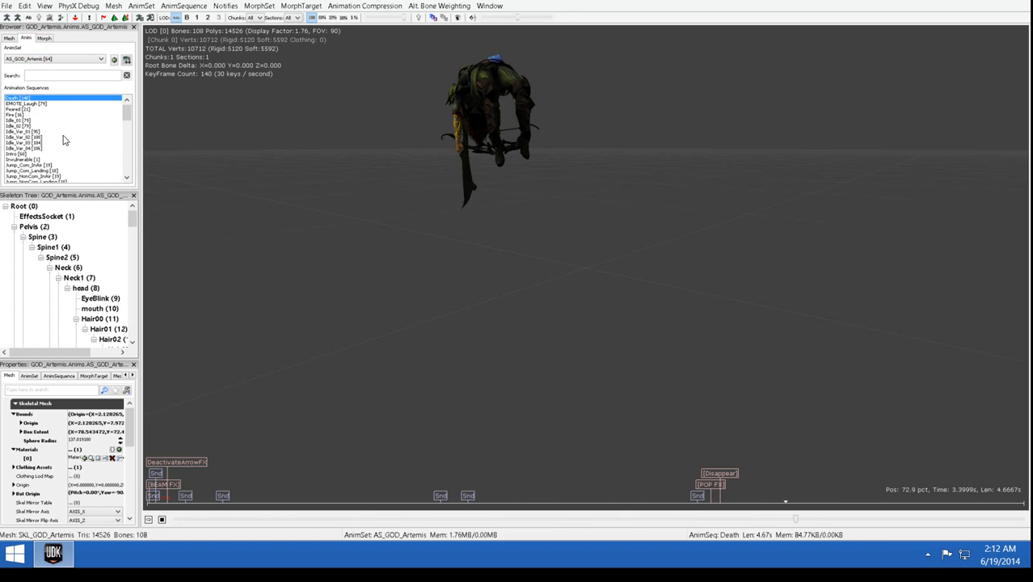
left_click(29, 104)
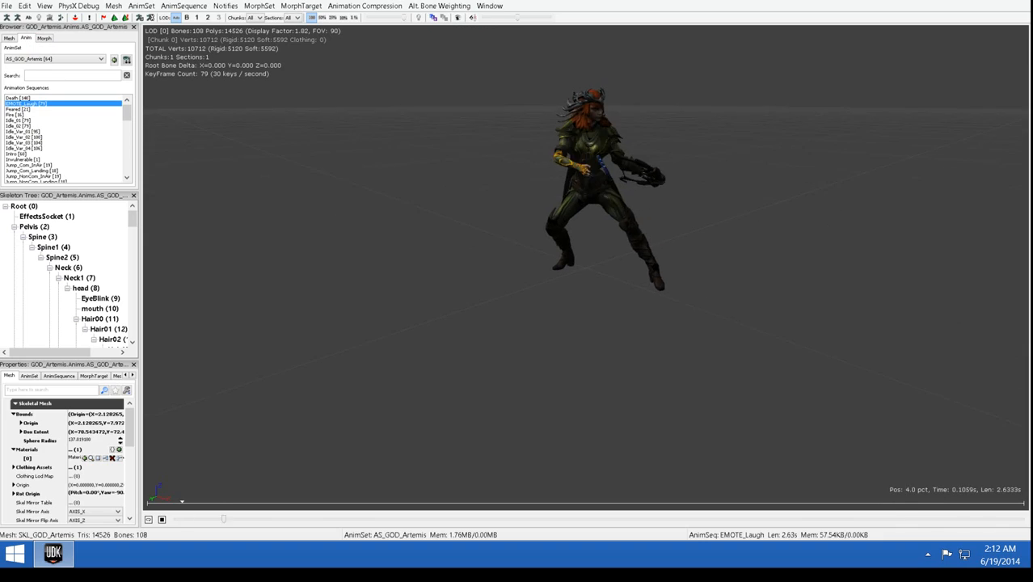